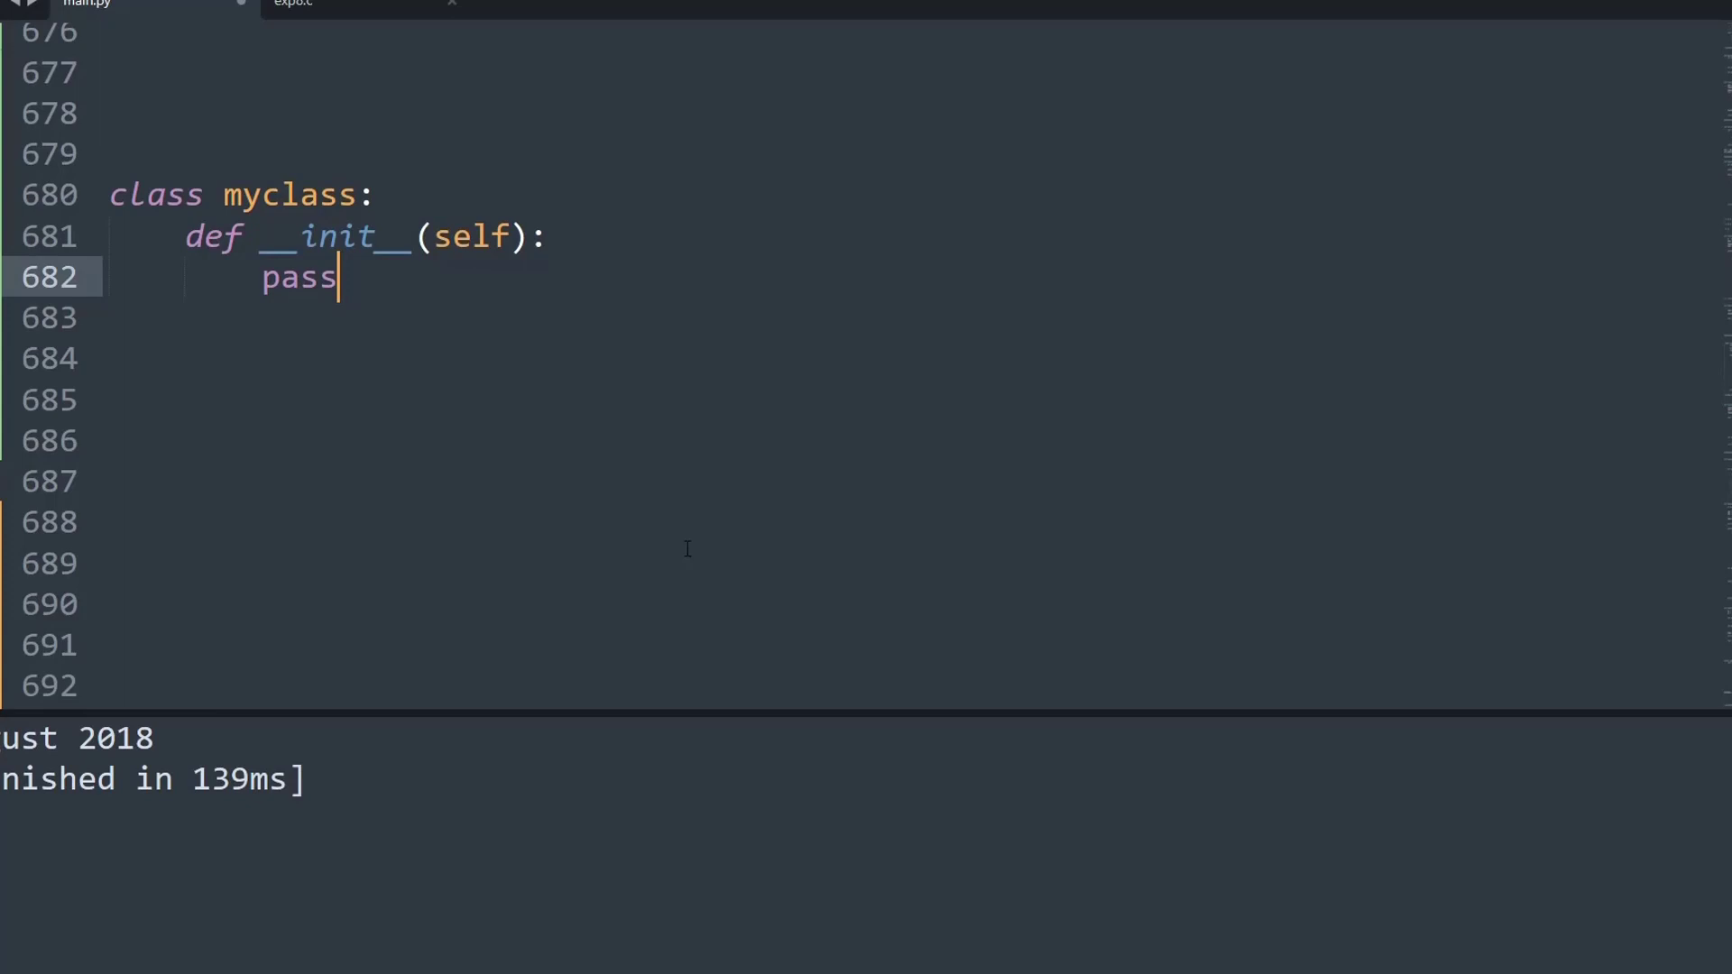
Step: Place myclass = type("Hackanons",(),{}) just below the class myclass block
double_click(297, 276)
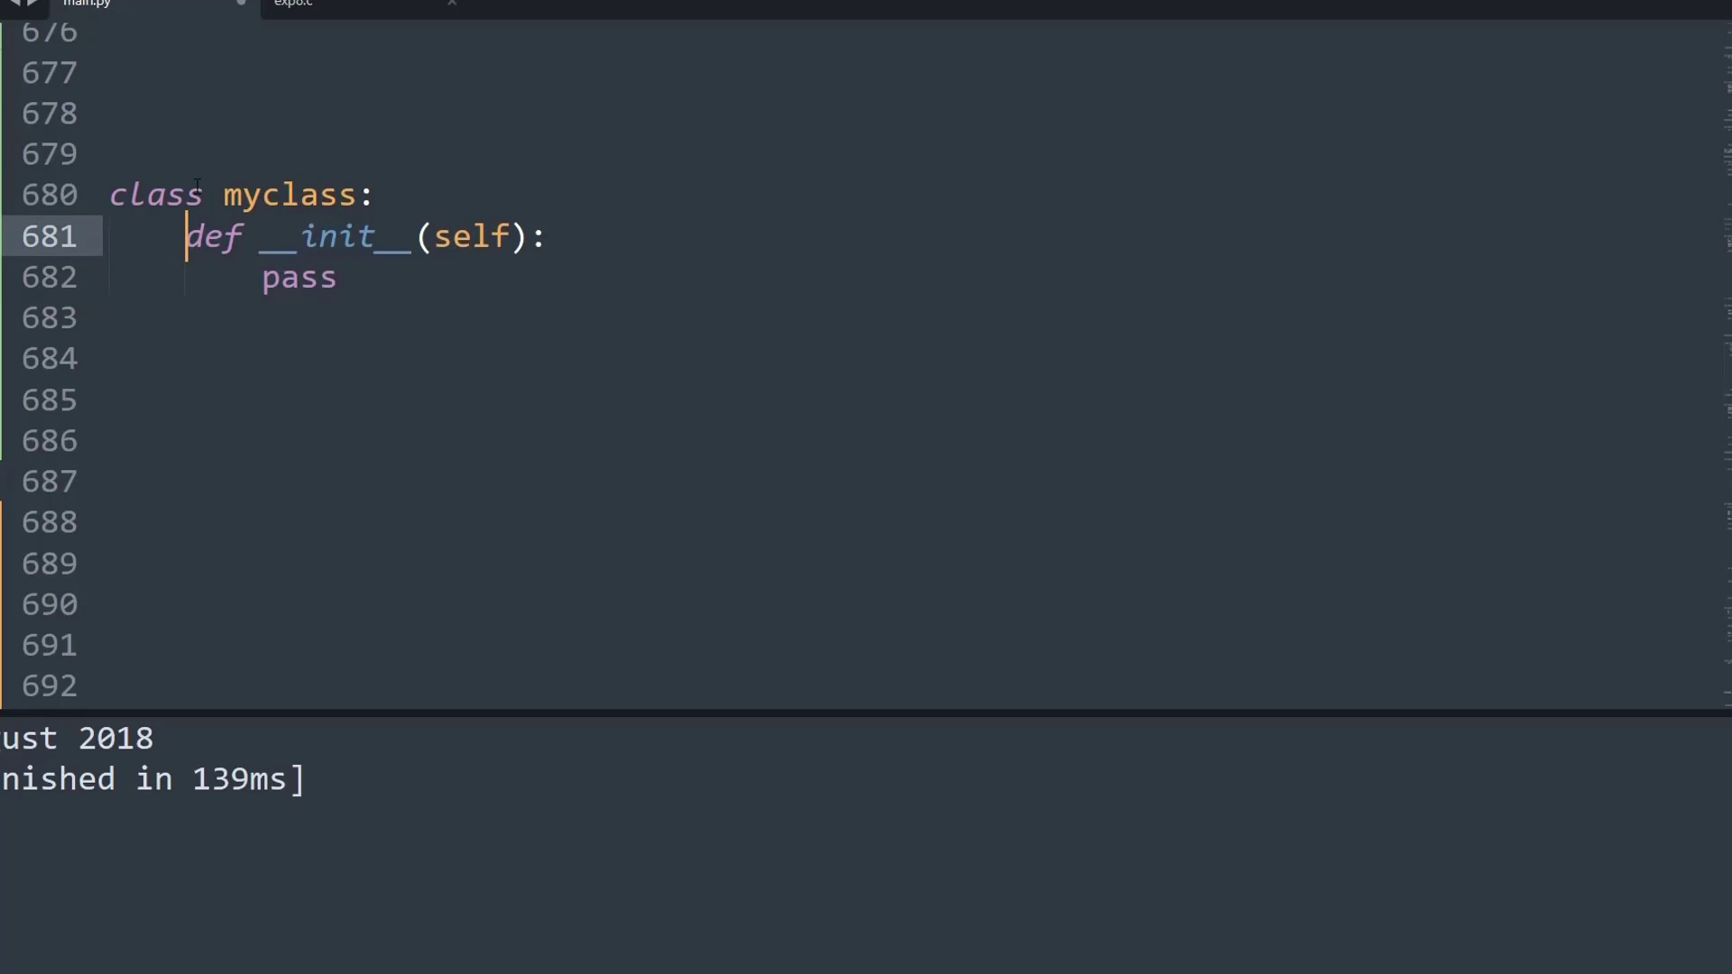
double_click(155, 195)
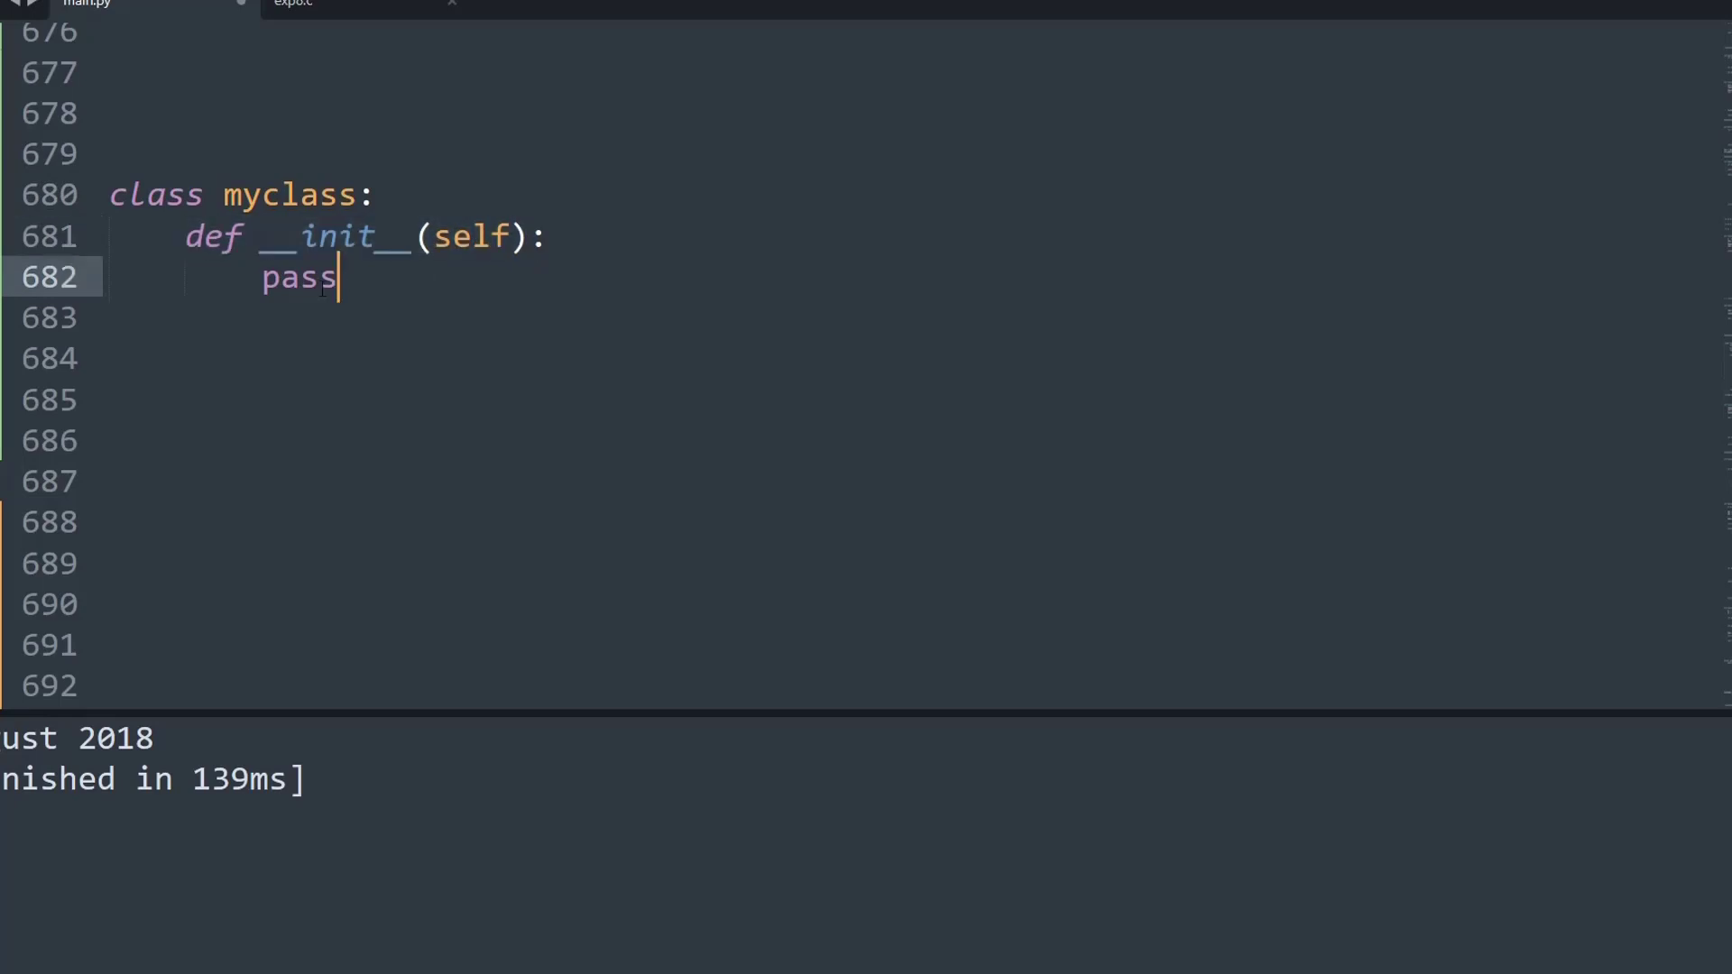
double_click(298, 278)
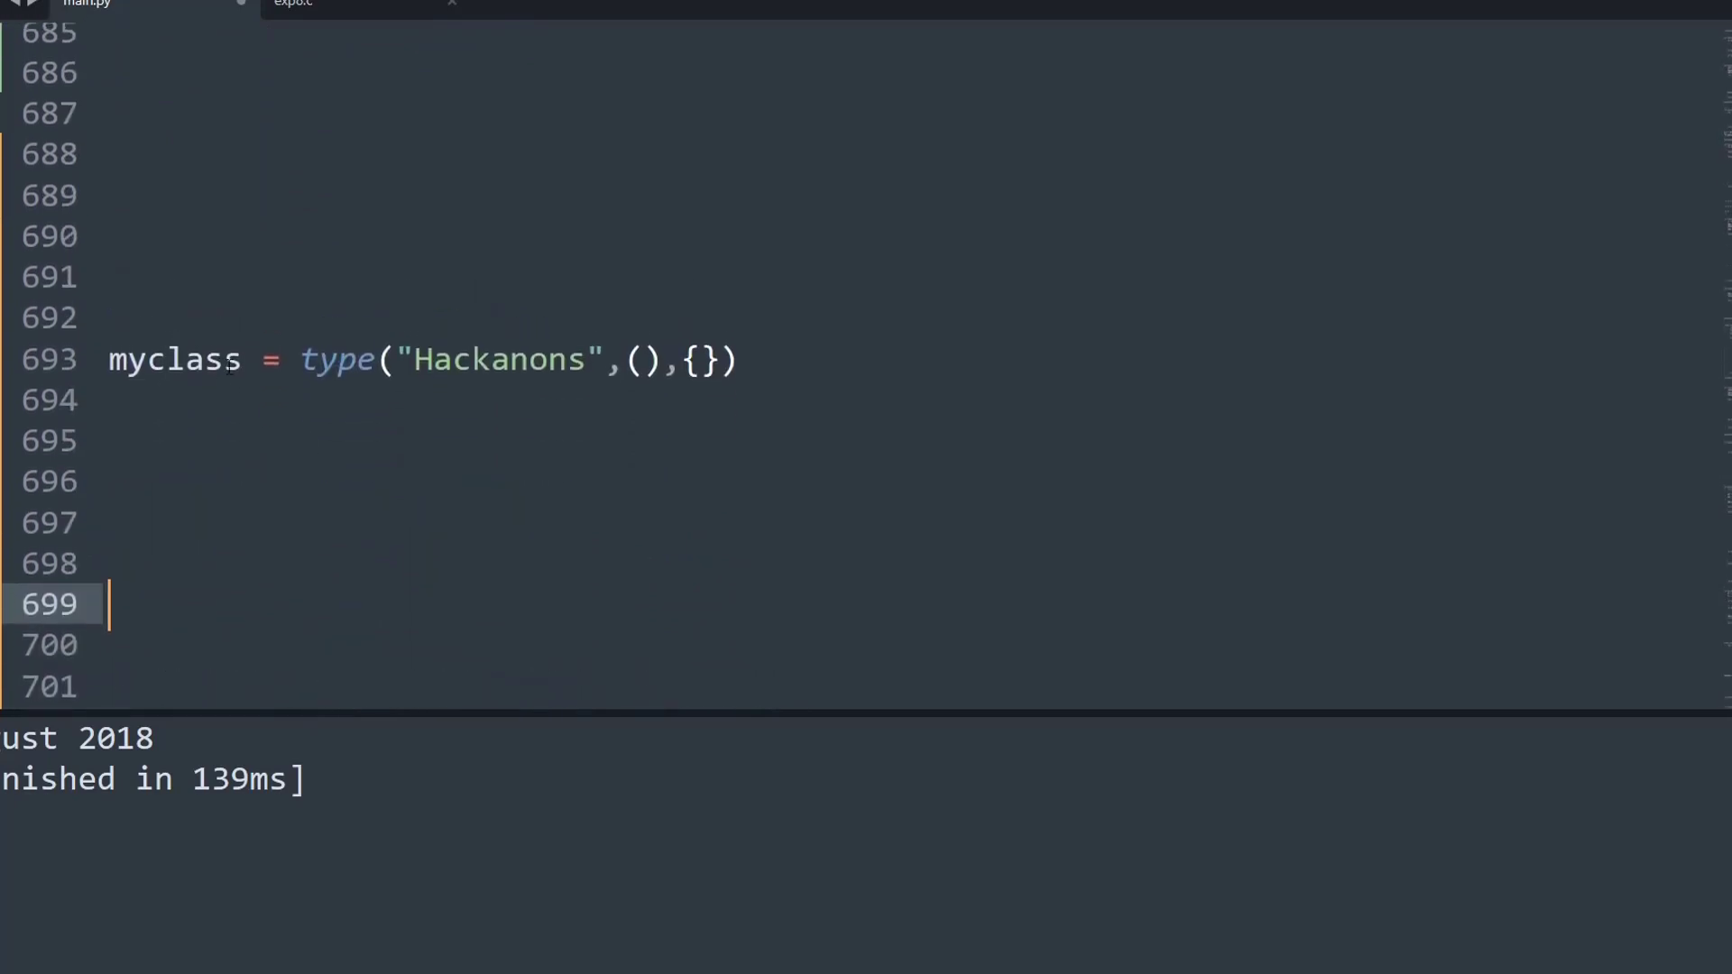
mouse_move(171, 359)
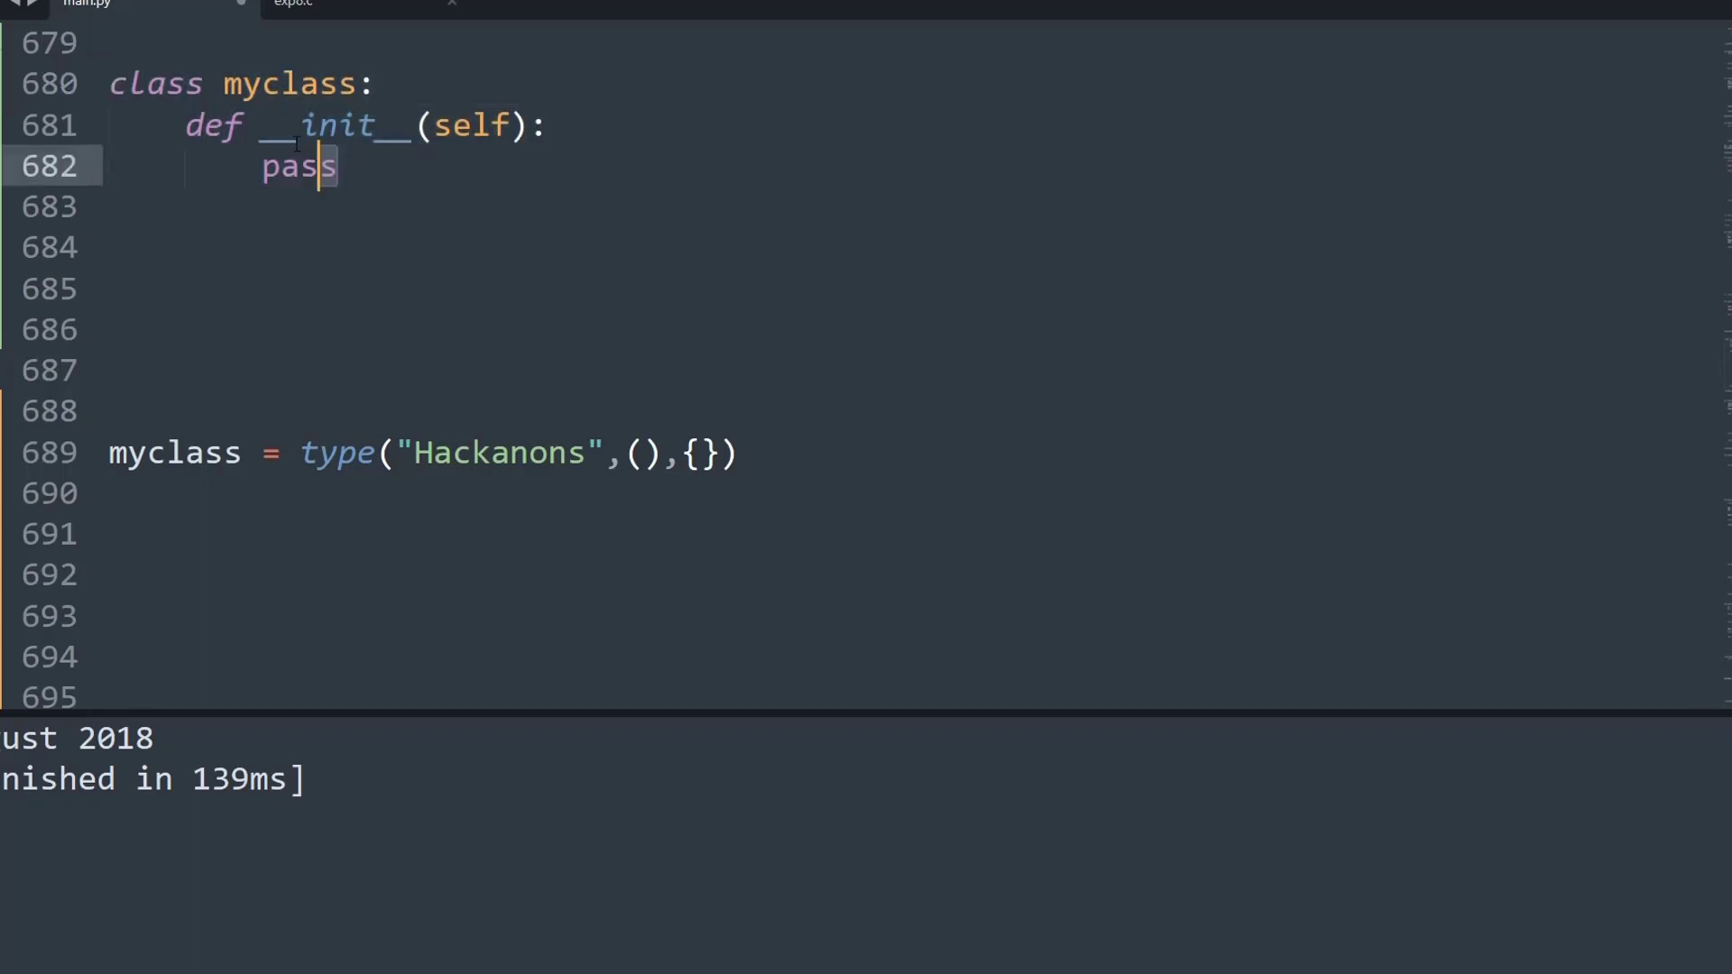
Step: Comment out the class myclass block, keeping only the type("Hackanons") definition active
drag(332, 166, 108, 83)
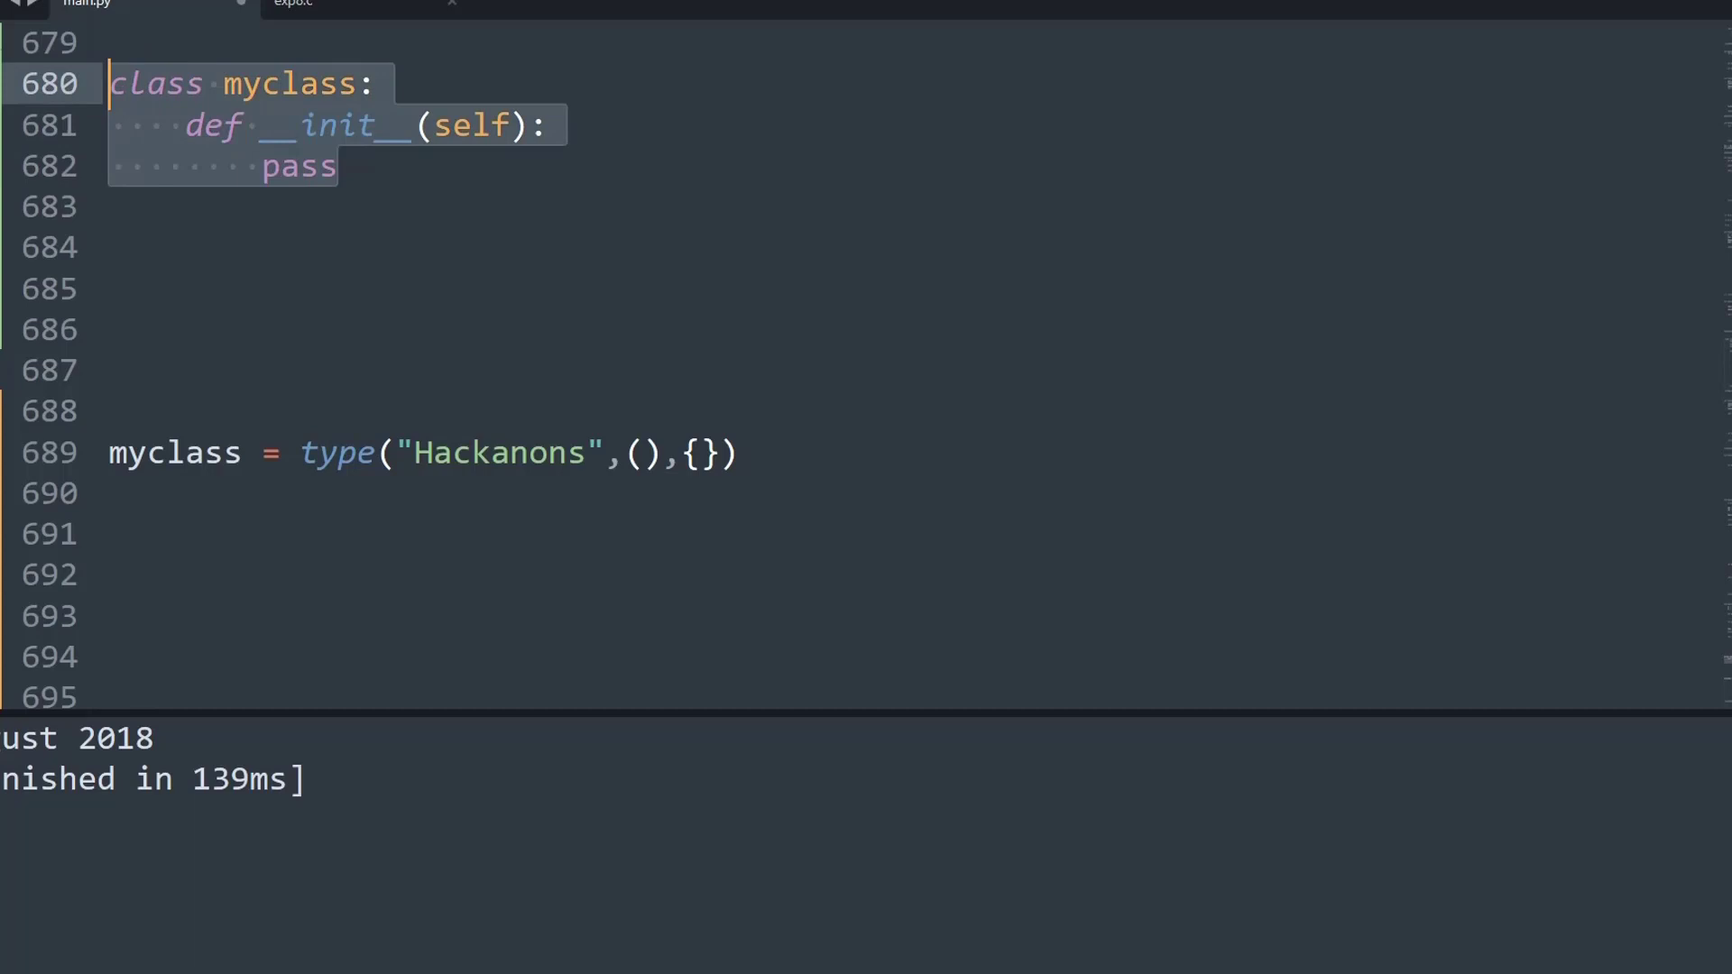
key(ctrl+/)
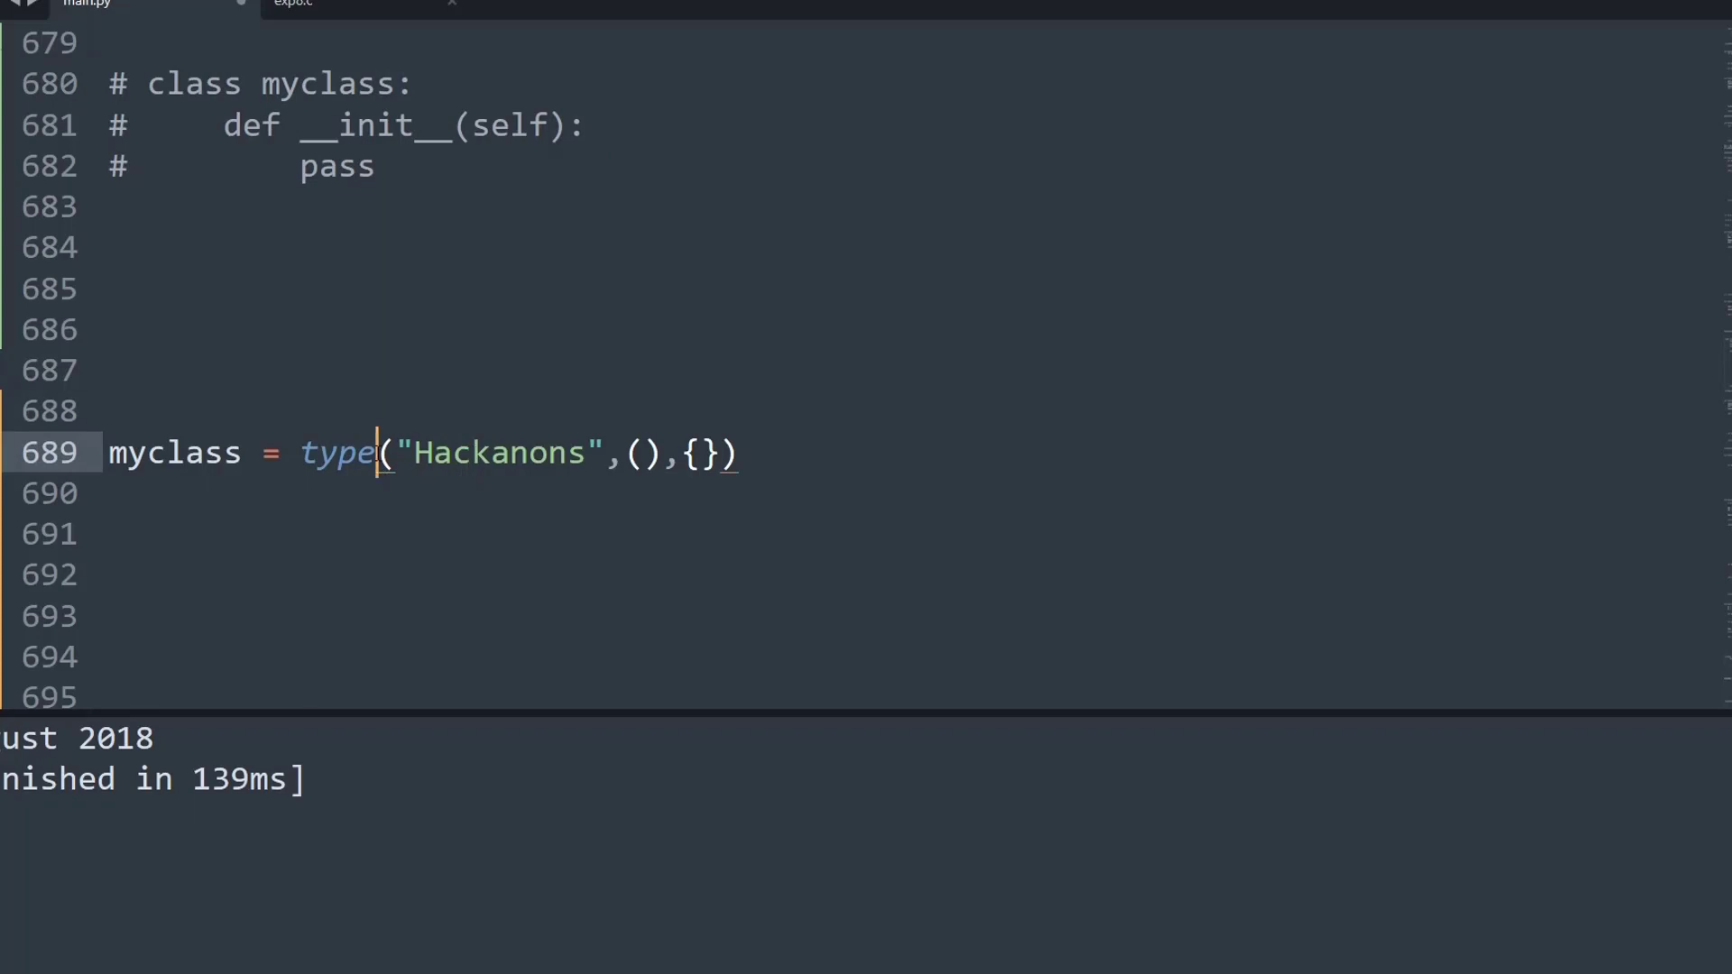
double_click(337, 453)
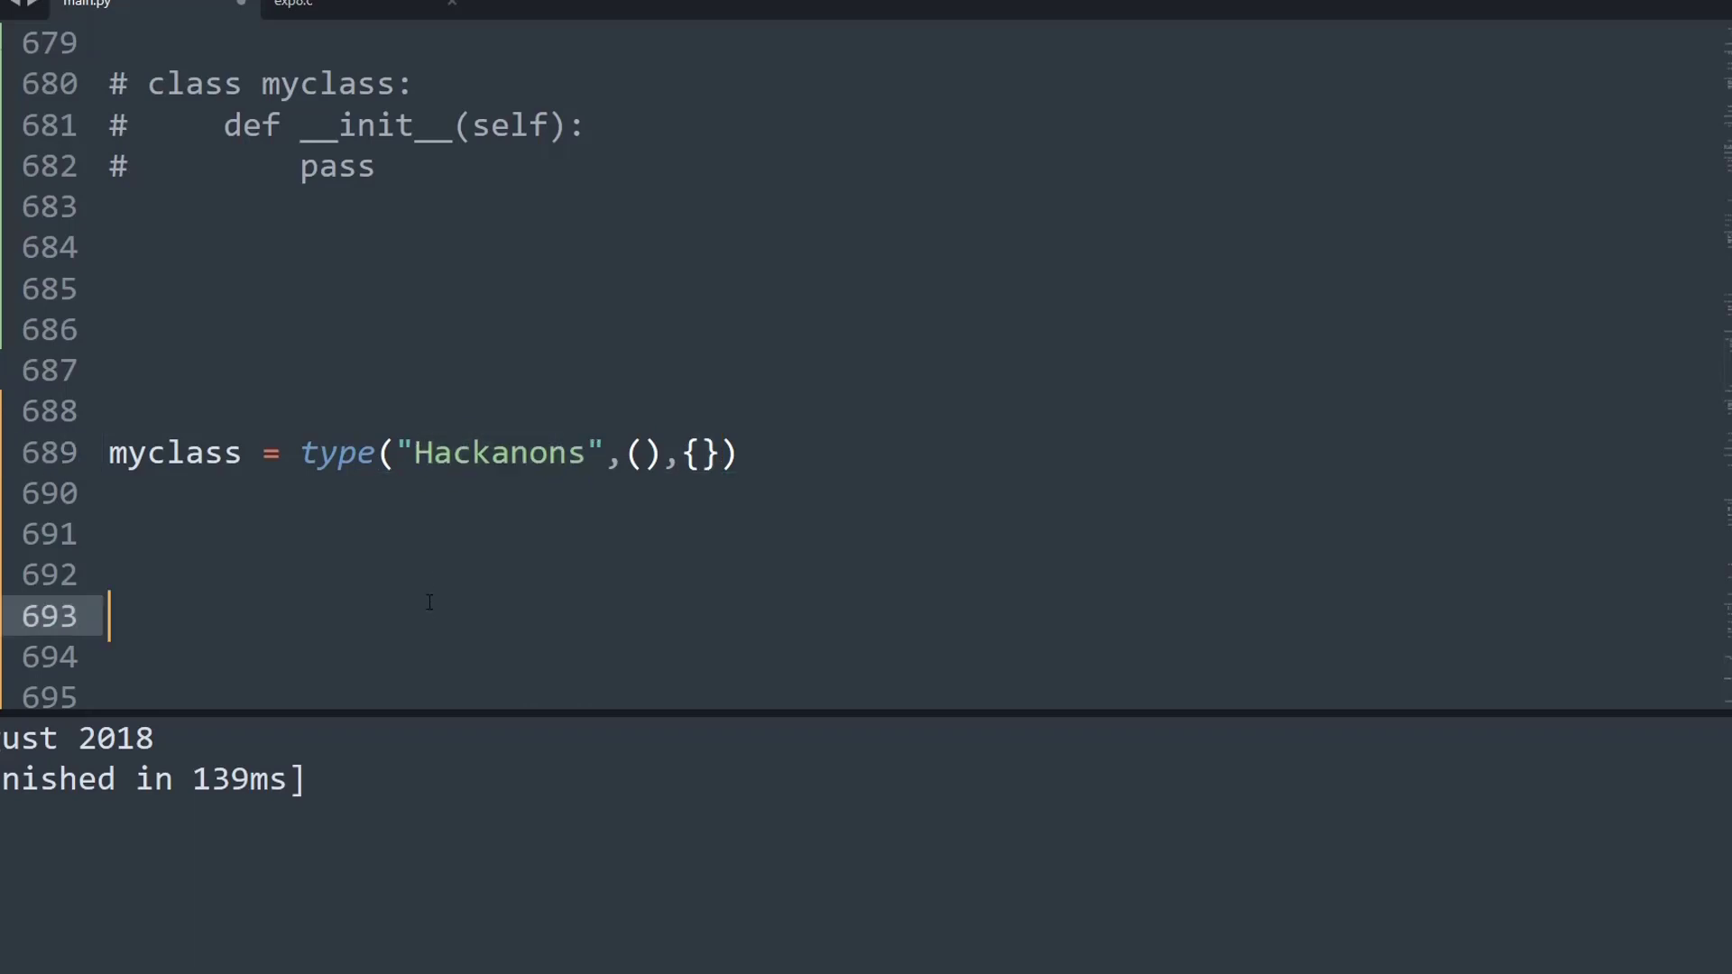
Step: Uncomment the mathClass = type('Math', (), {...}) definition with start_date and instructor Keith
scroll(down, 3)
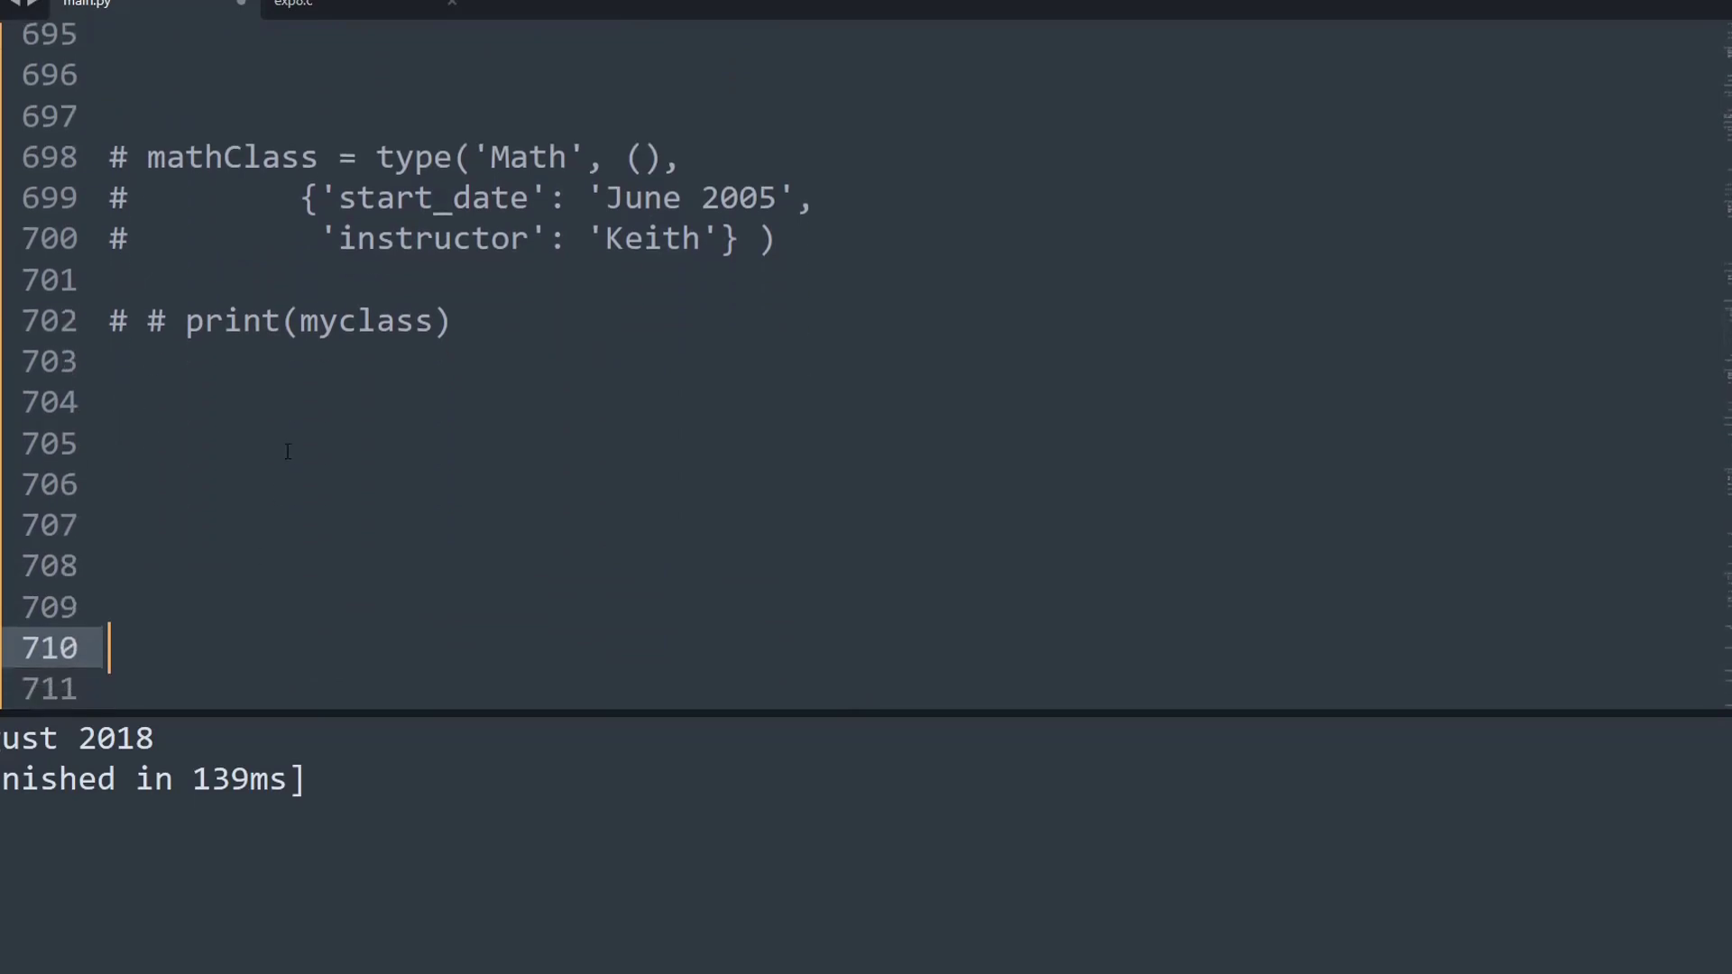
click(415, 318)
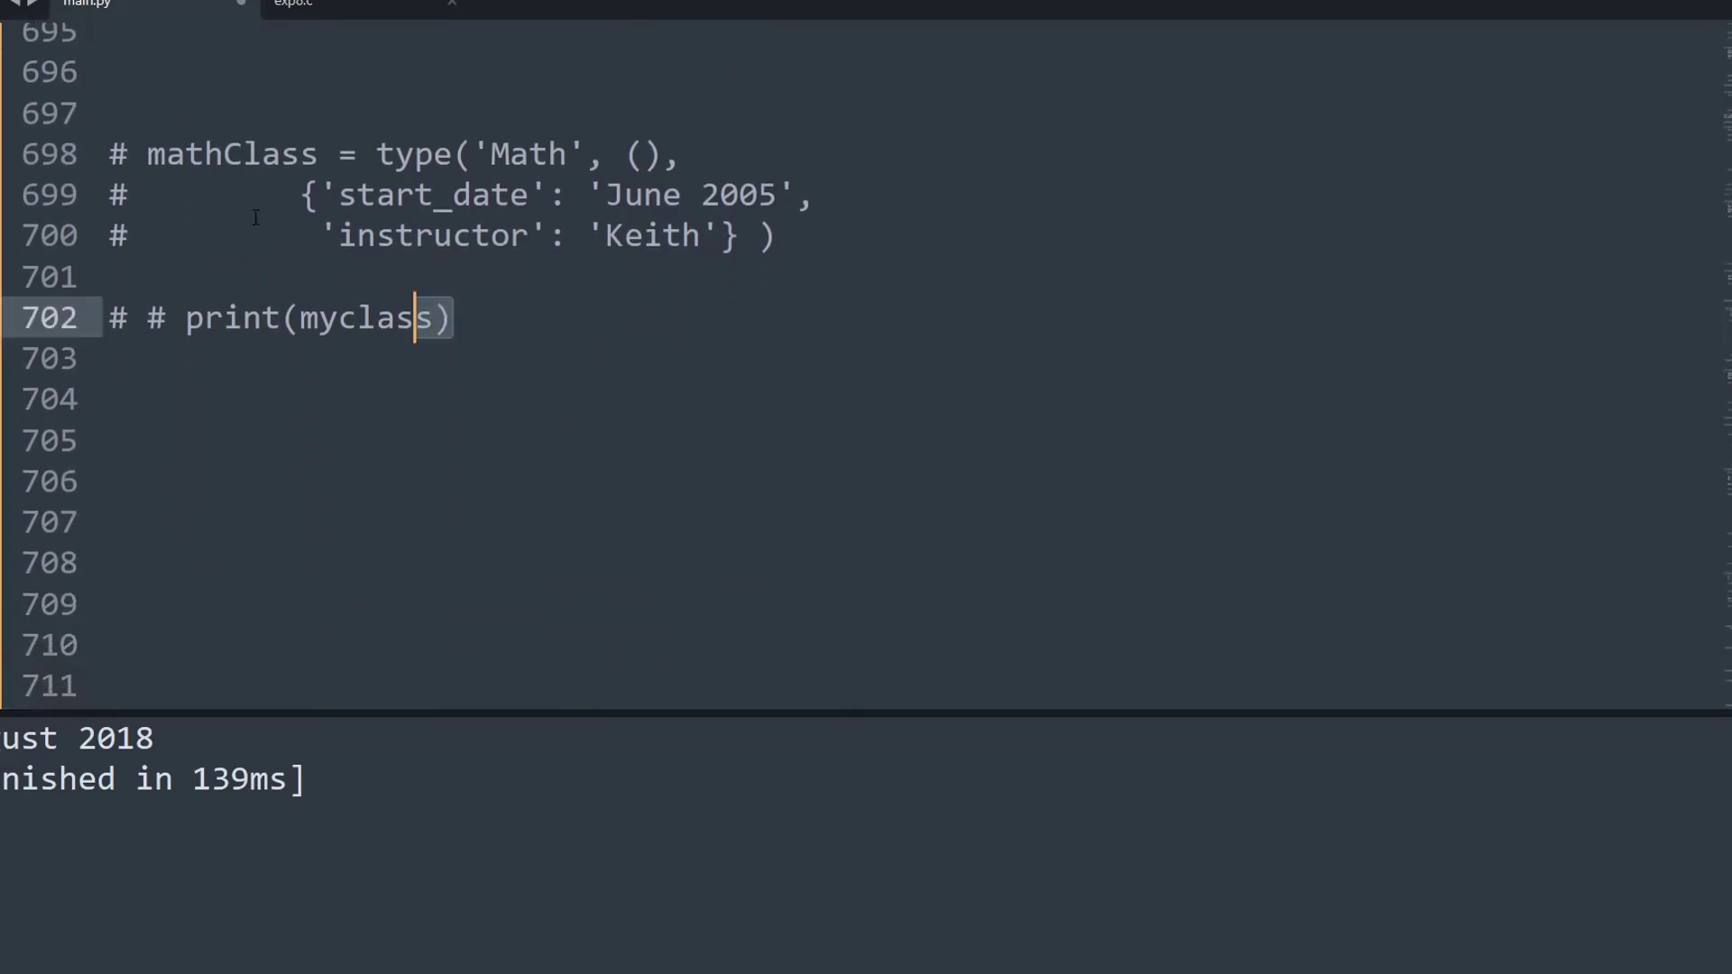
key(ctrl+/)
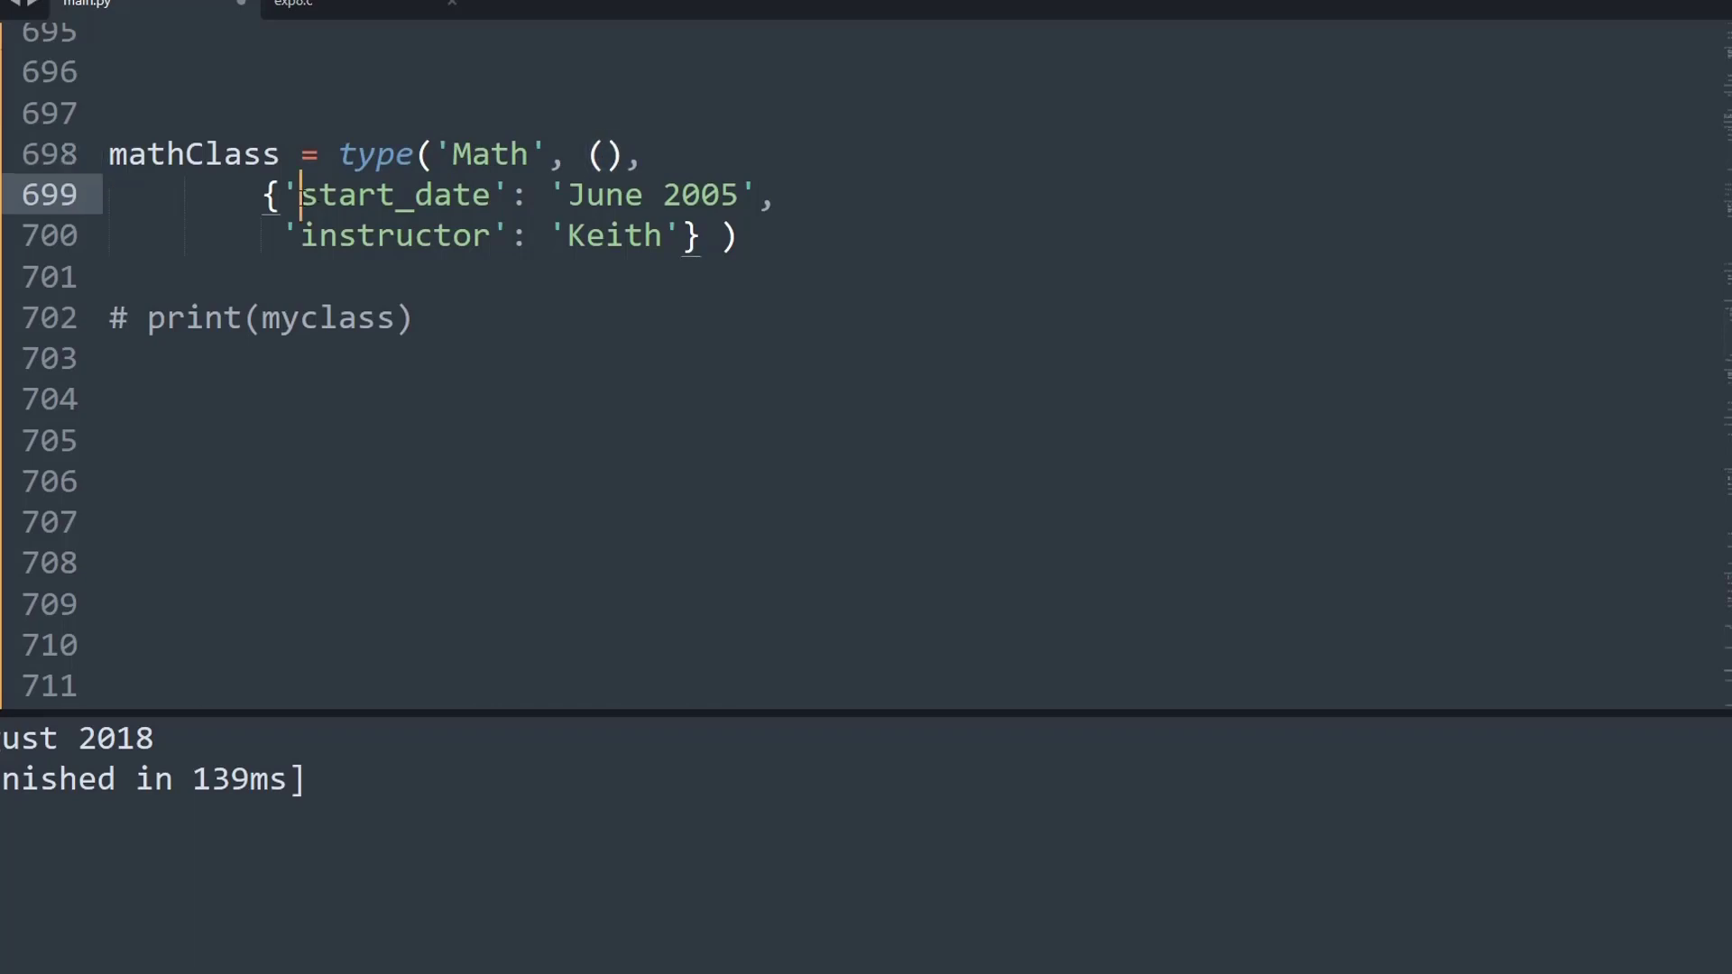
double_click(397, 195)
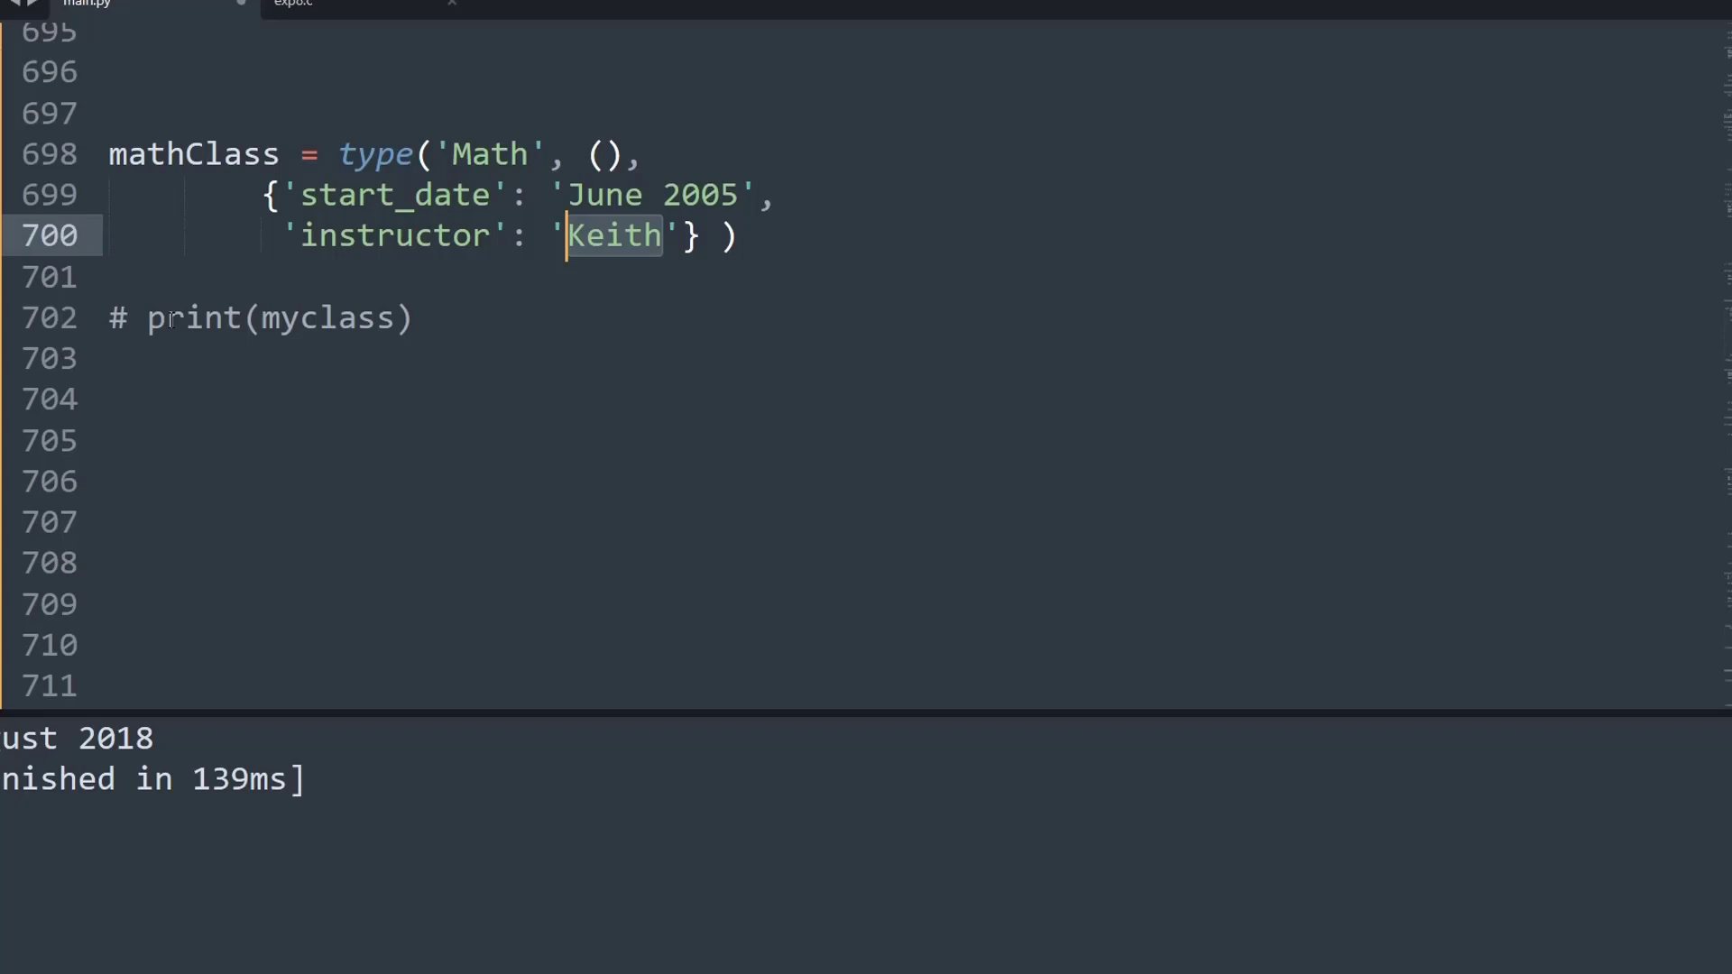
click(149, 318)
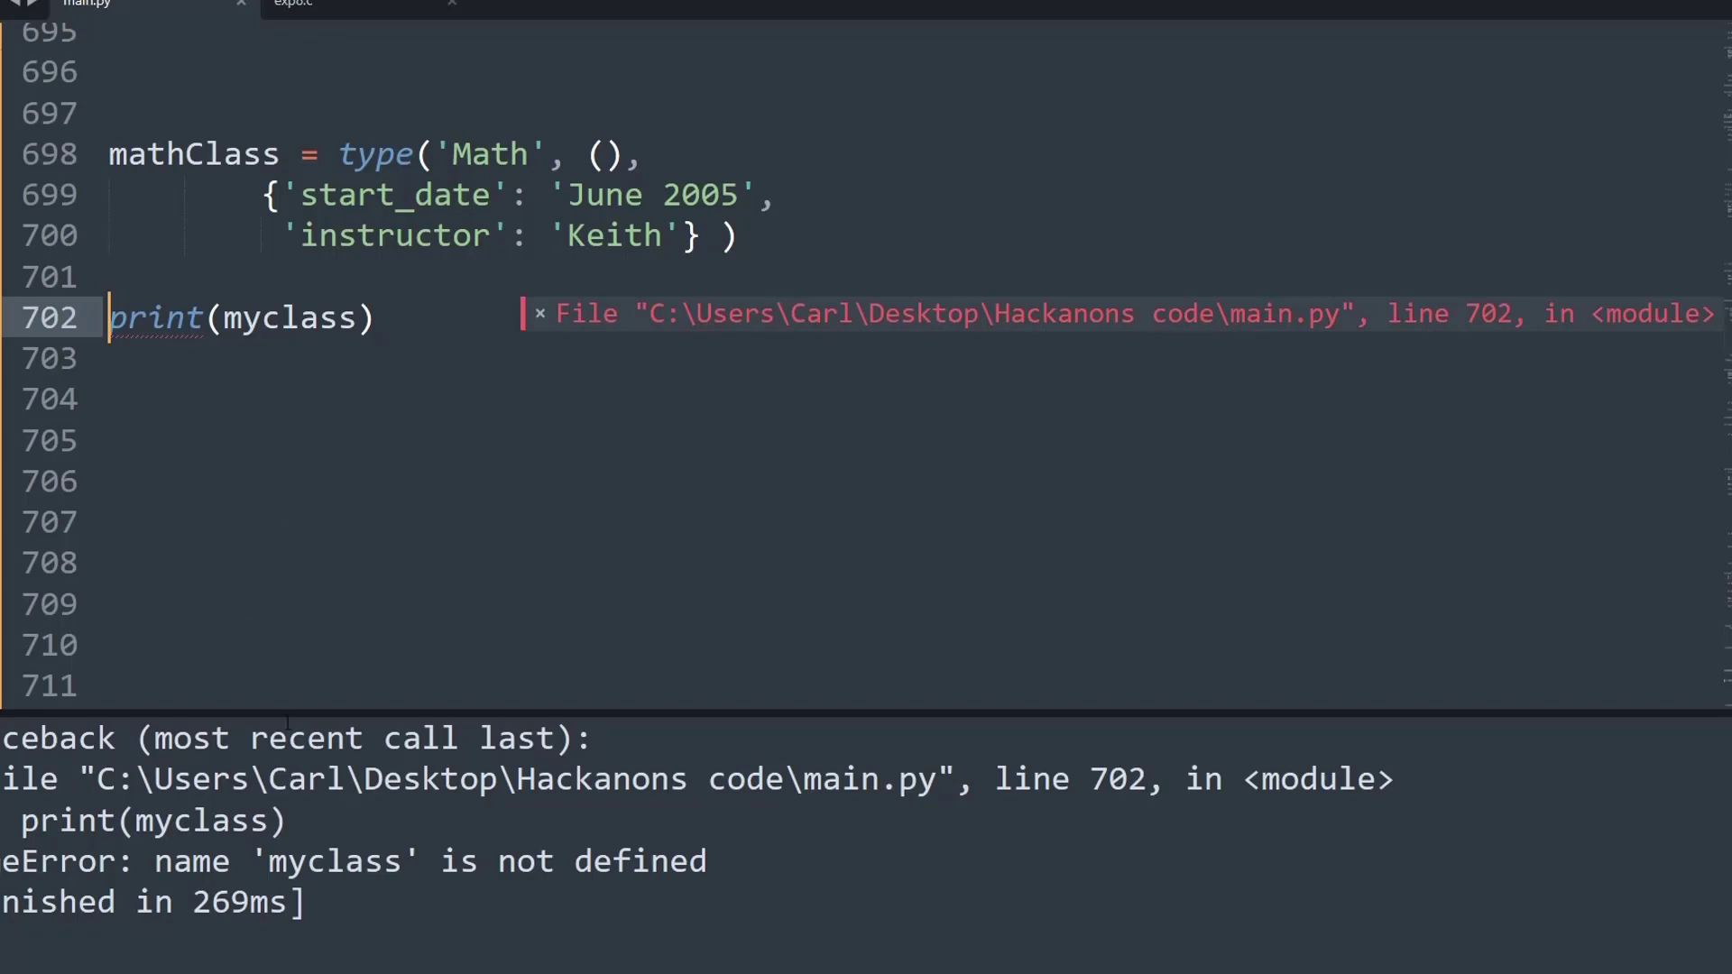
Step: Print mathClass instead of myclass and run to get <class '__main__.Math'>
double_click(240, 318)
text(at)
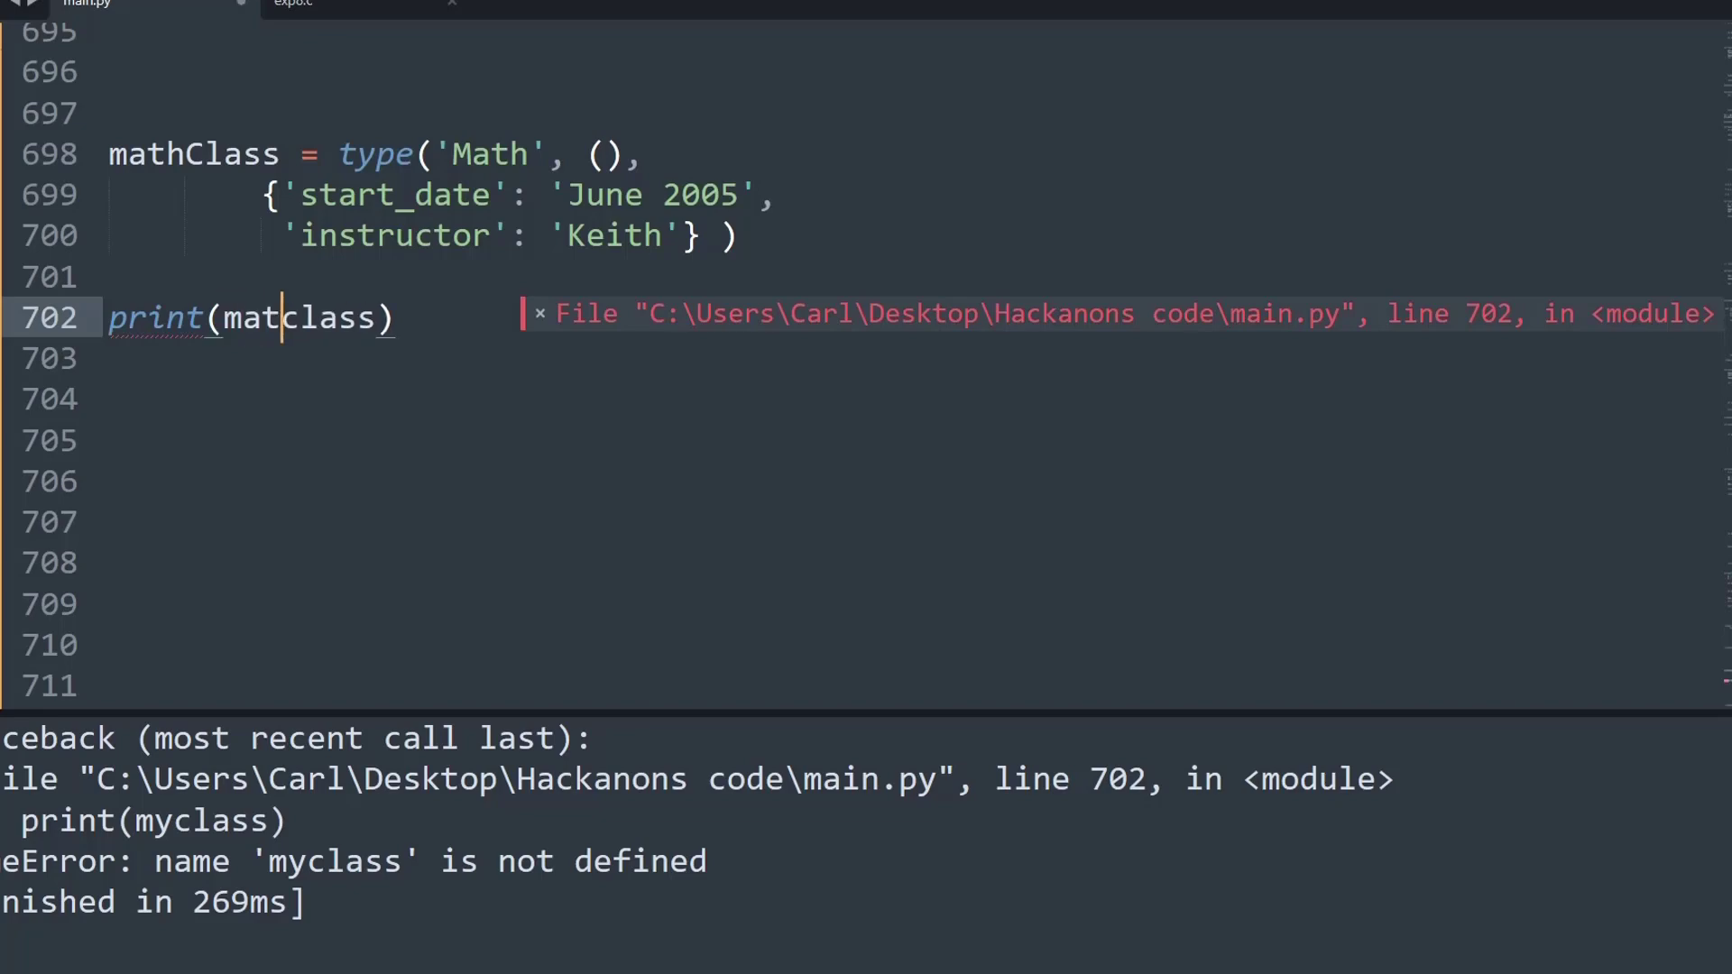
text(h)
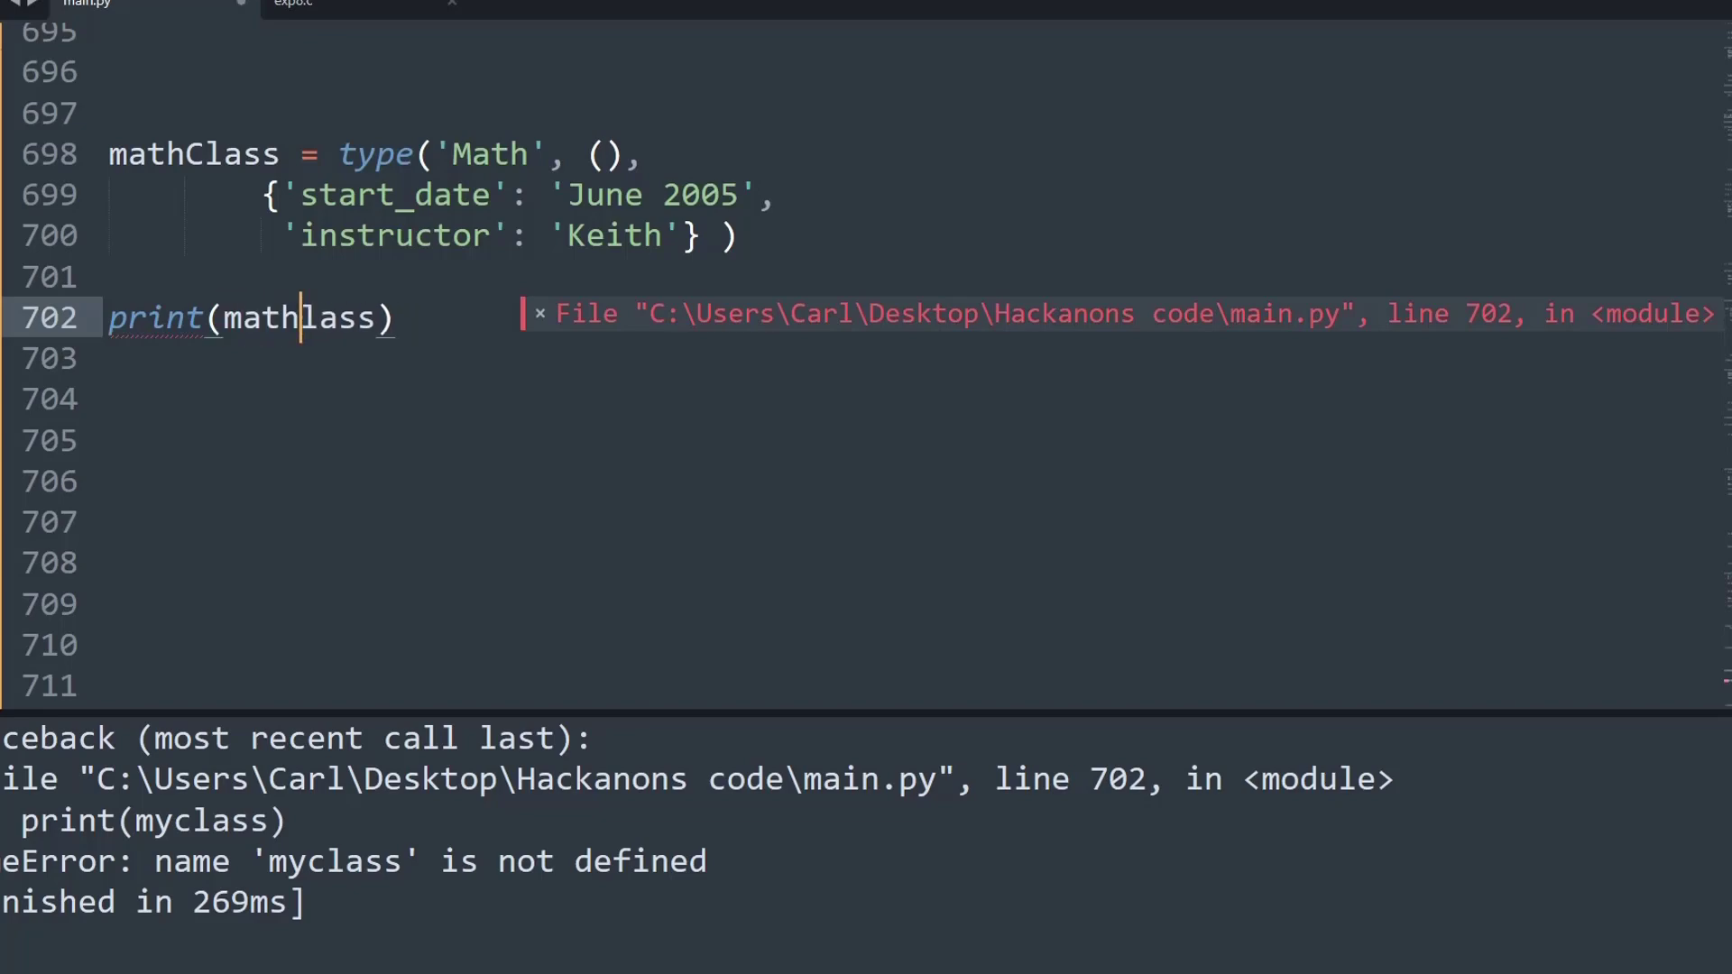
key(F5)
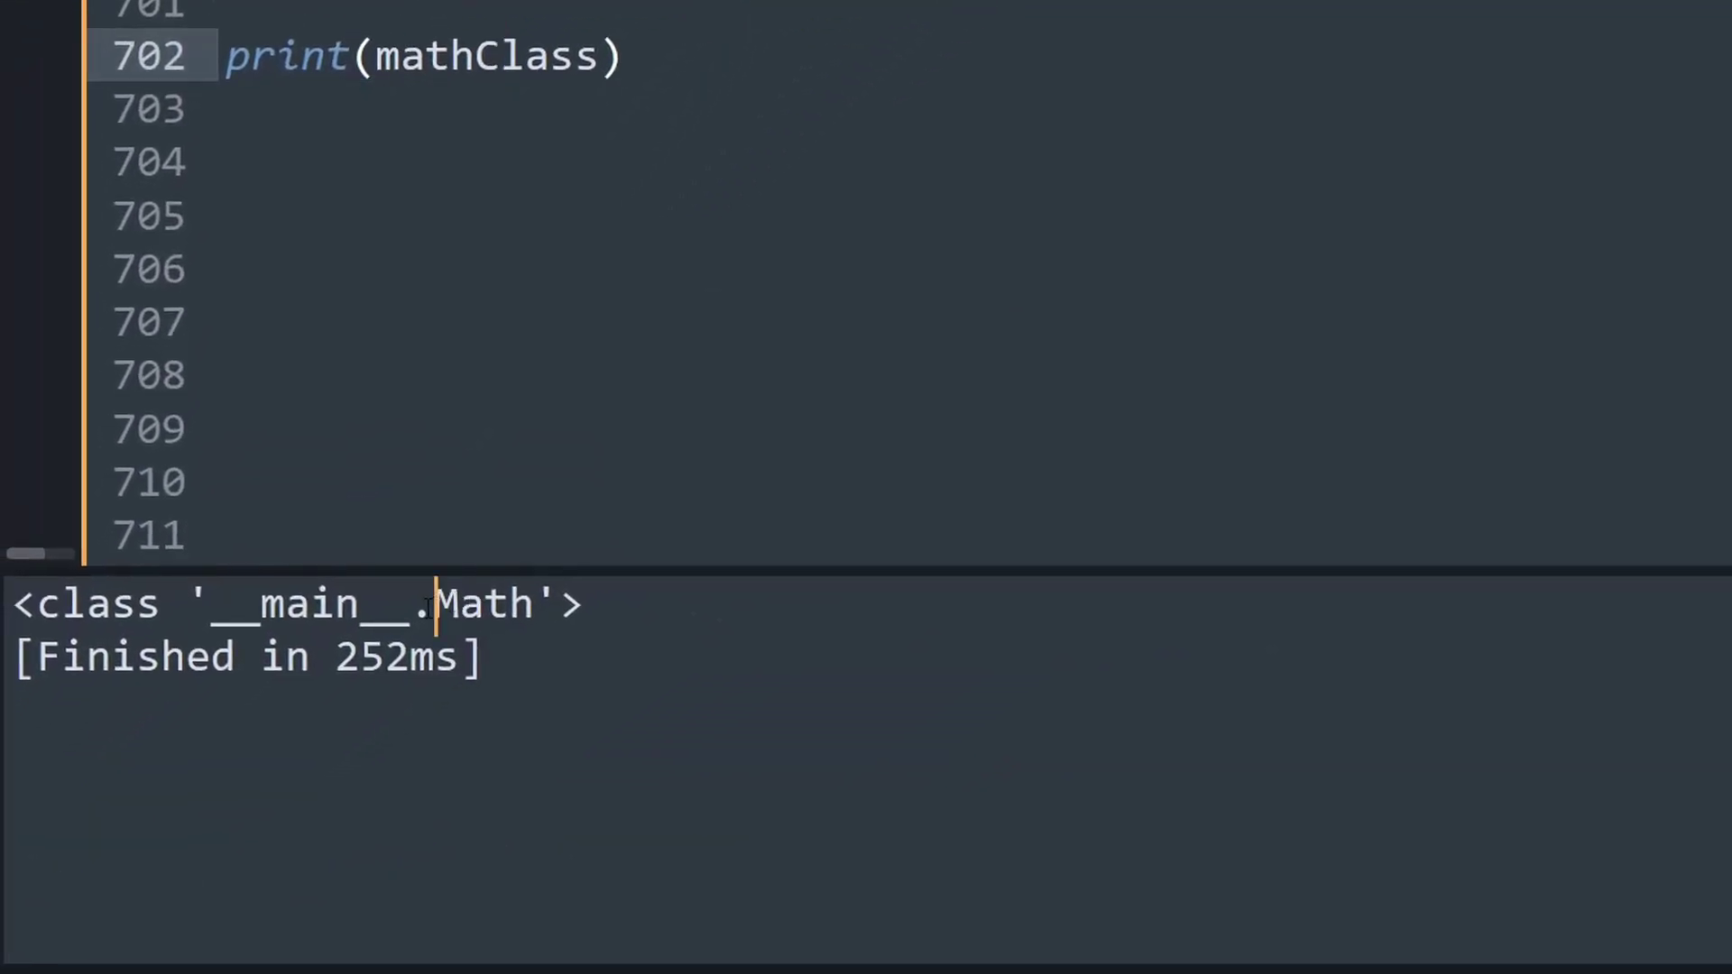
Step: Make the print call output mathClass.start_date instead of the class itself
double_click(298, 605)
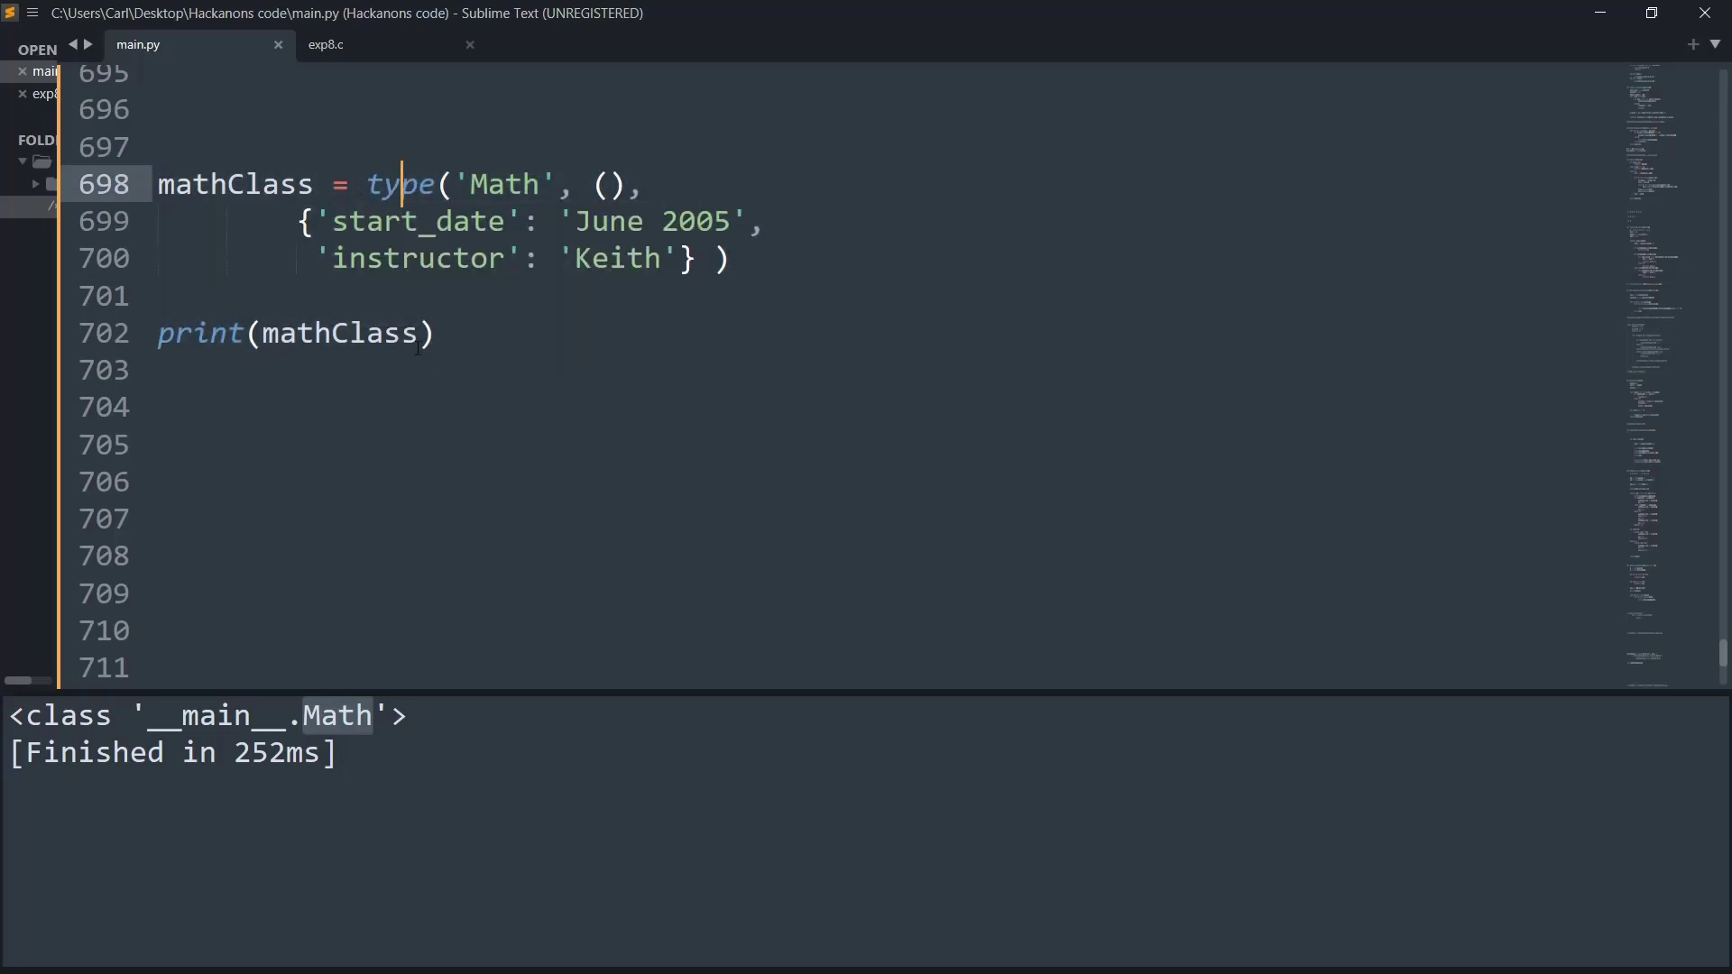
text(.)
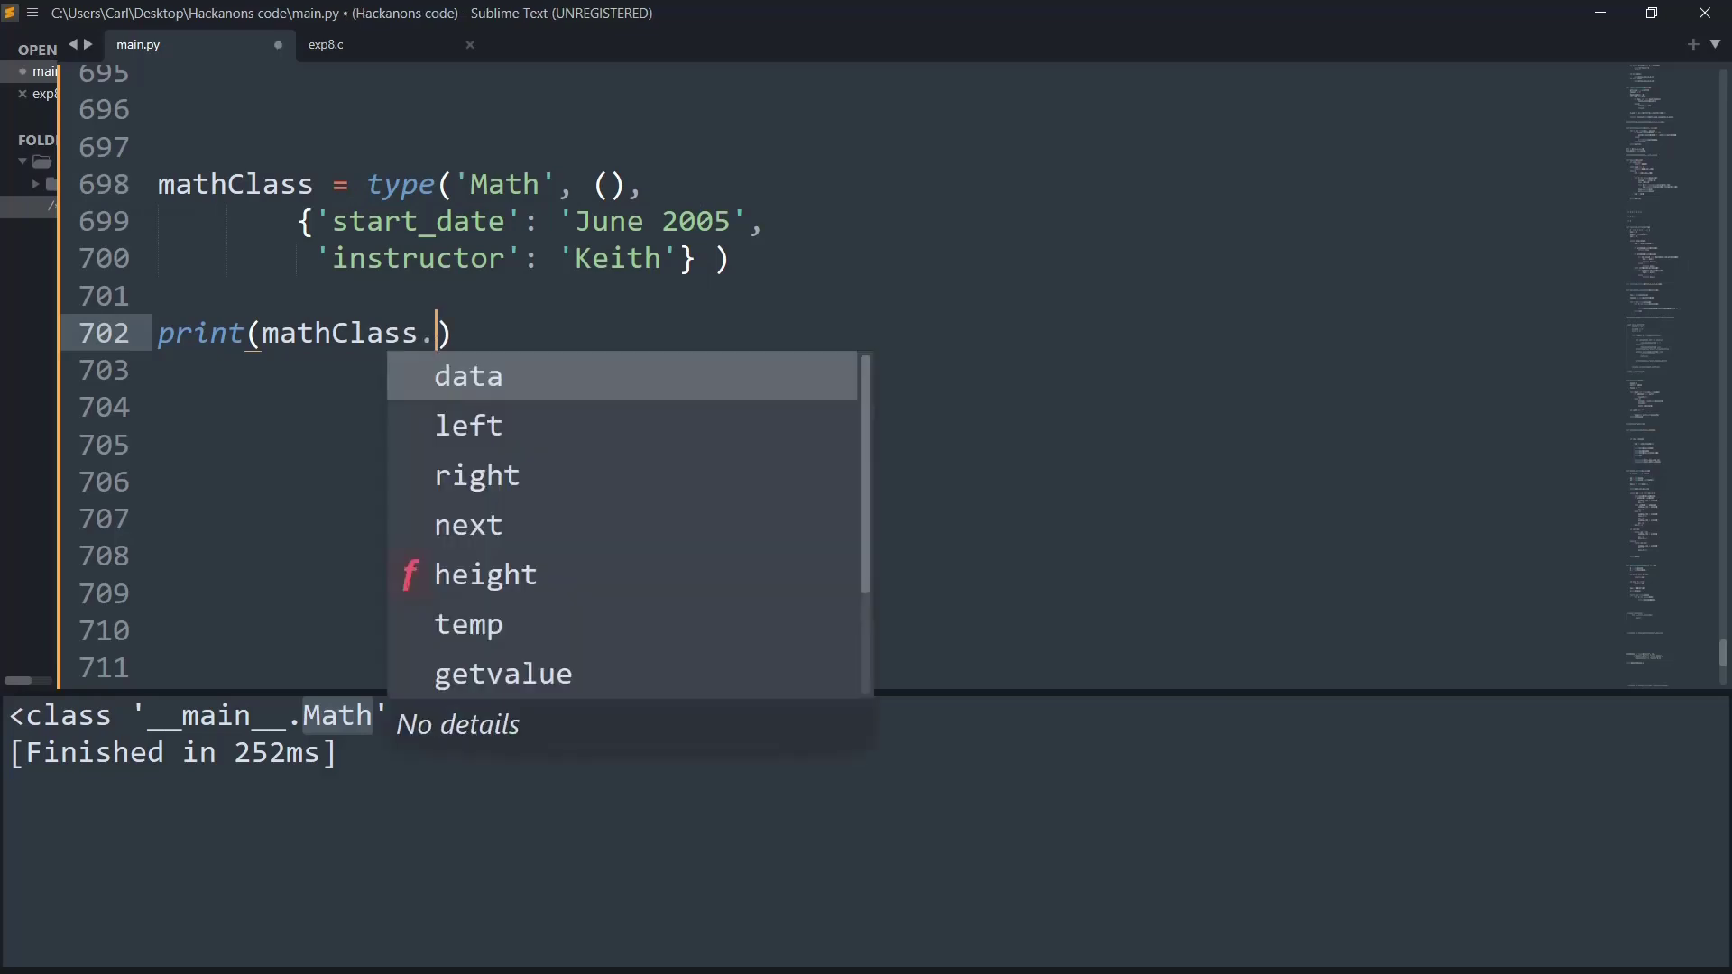
text(start_date)
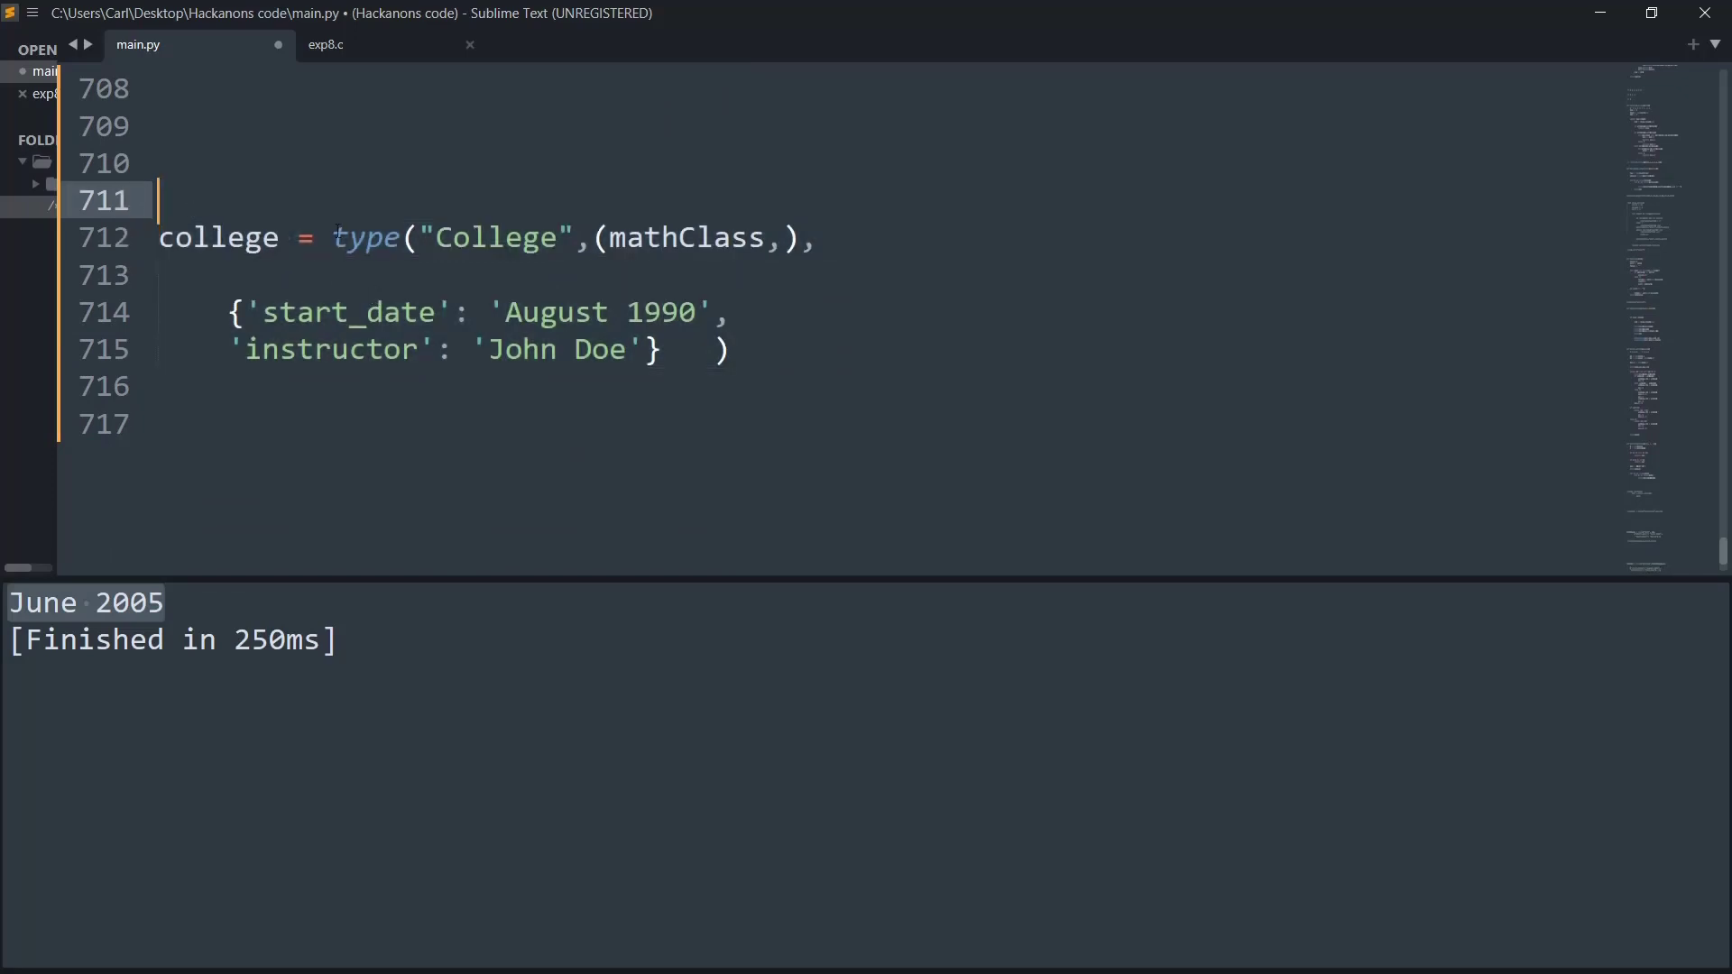
Step: Define college = type("College",(mathClass,),{...}) with start_date 'August 1990' and instructor 'John Doe'
double_click(364, 238)
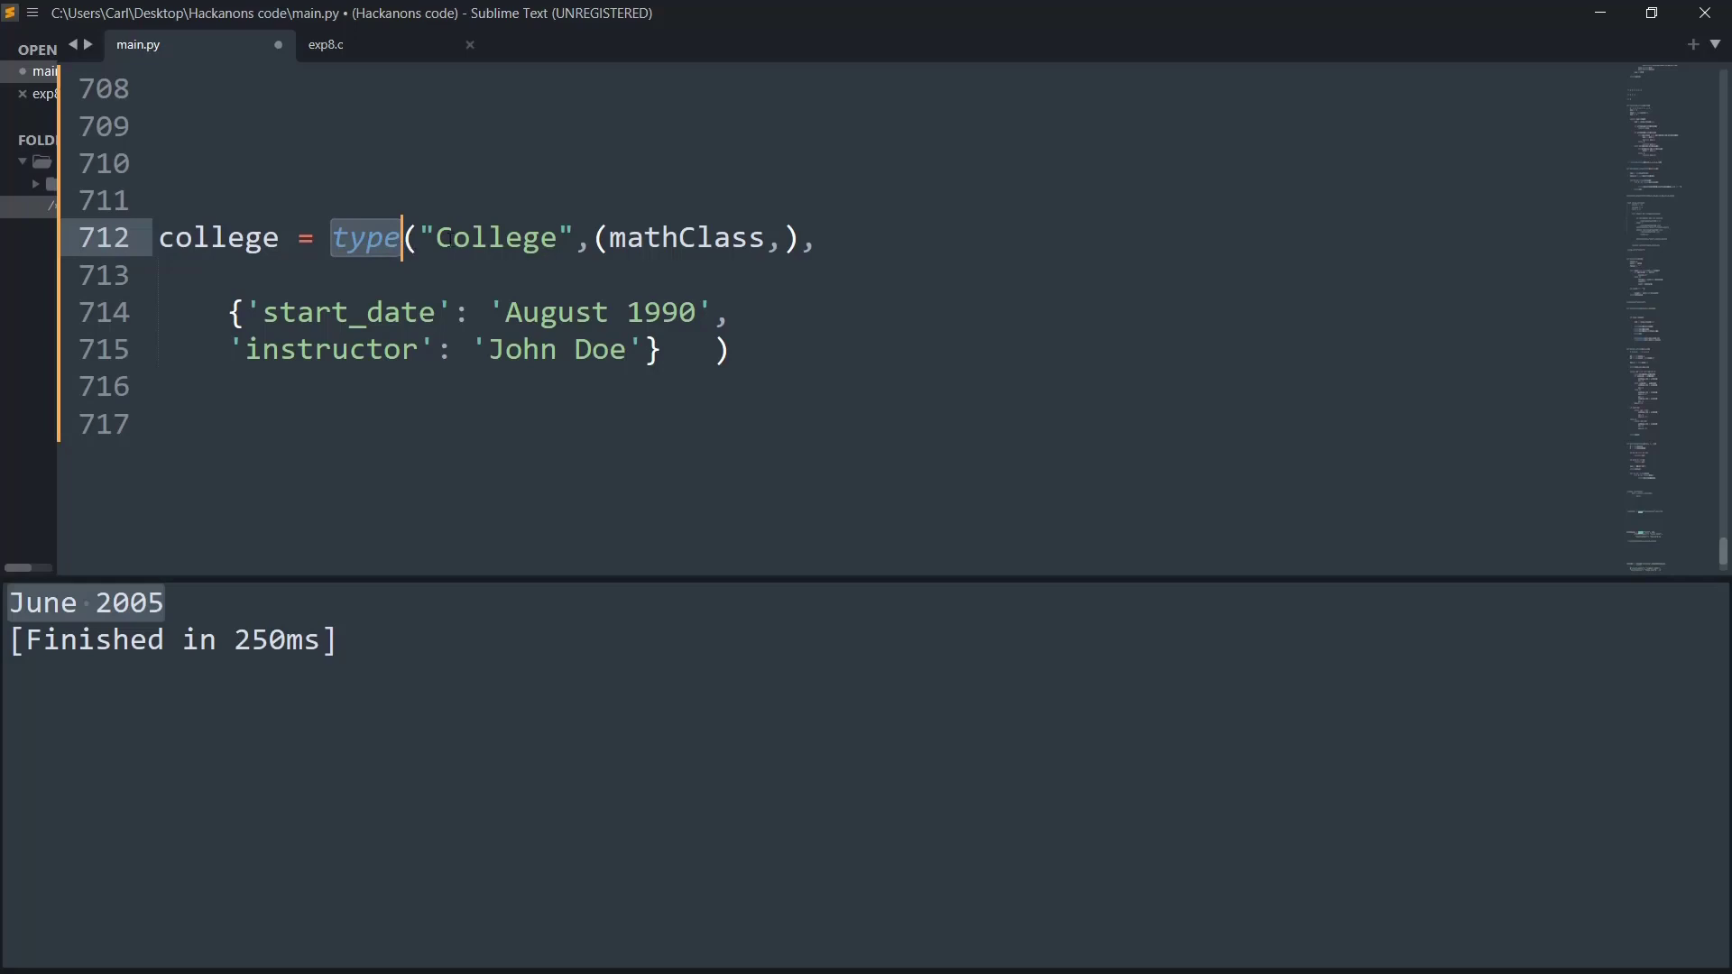
double_click(500, 237)
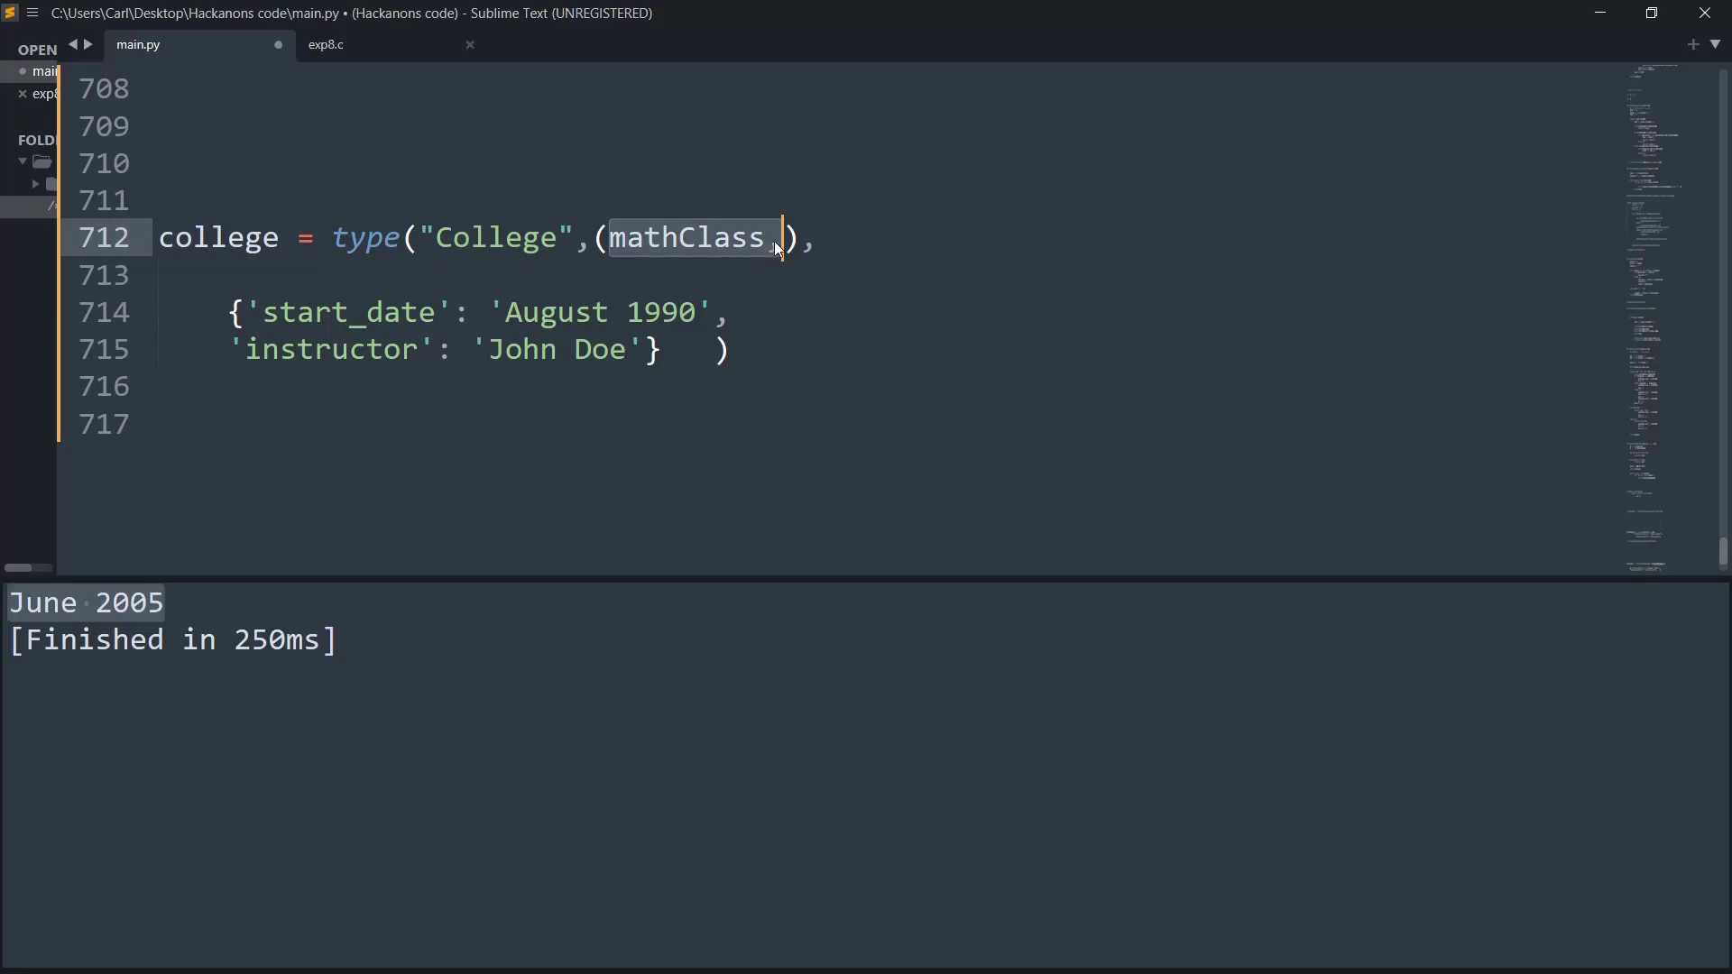
text(,)
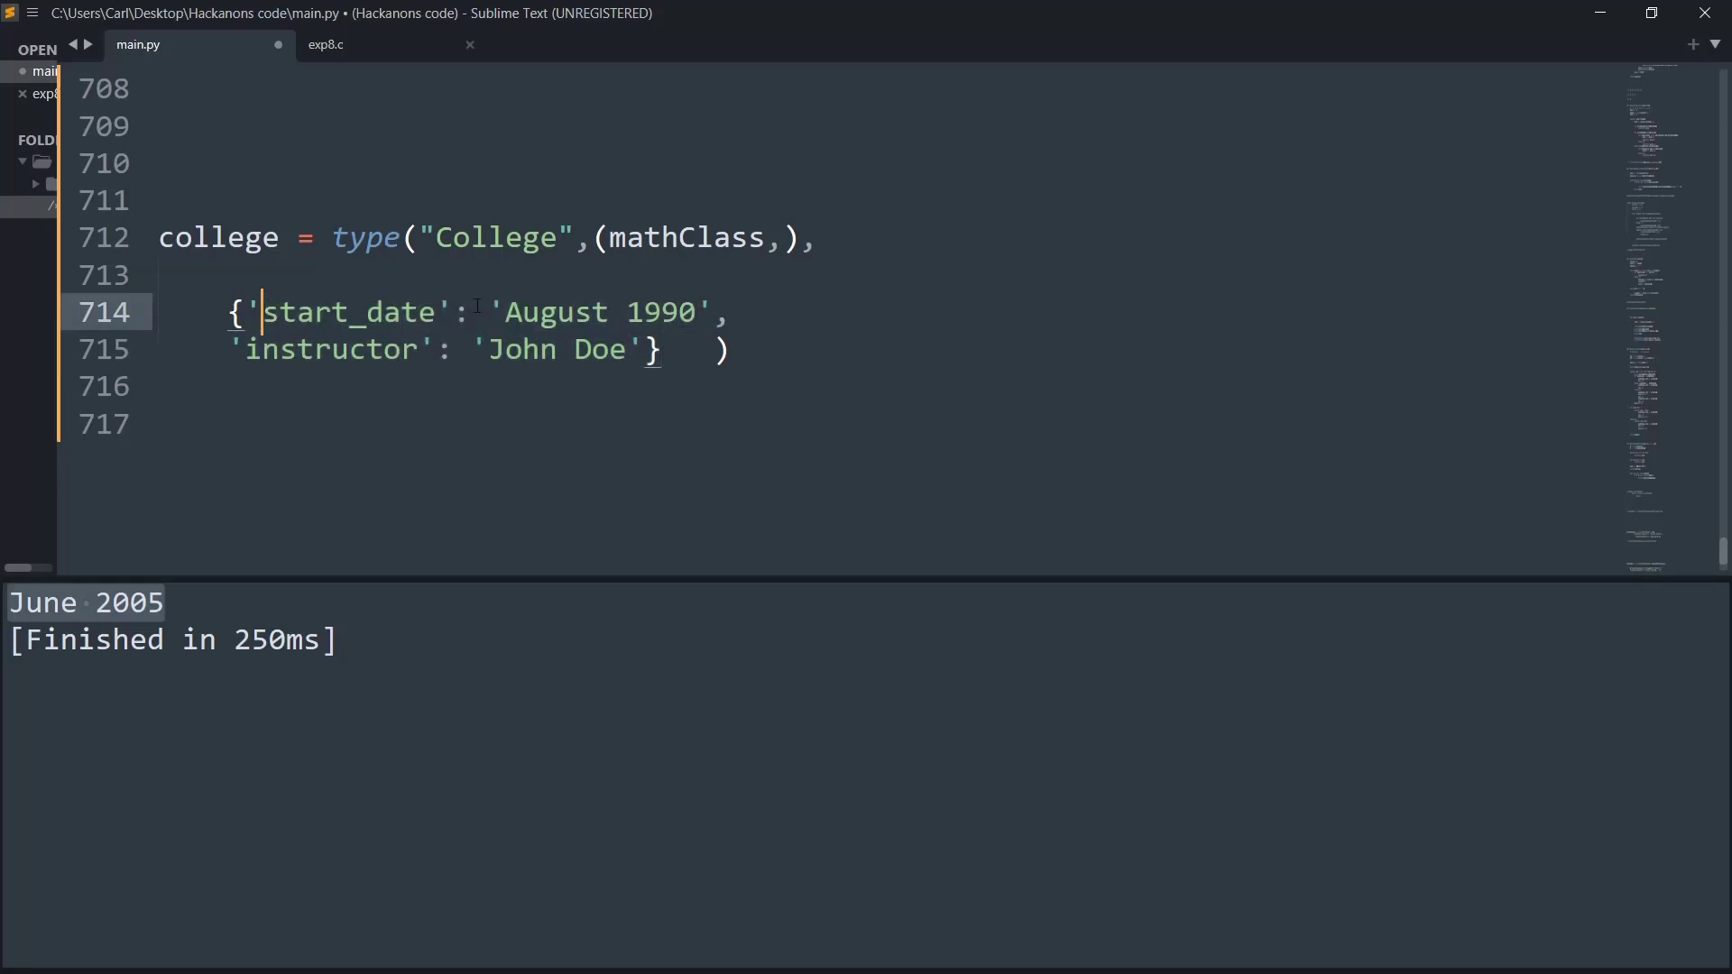
drag(505, 312, 680, 312)
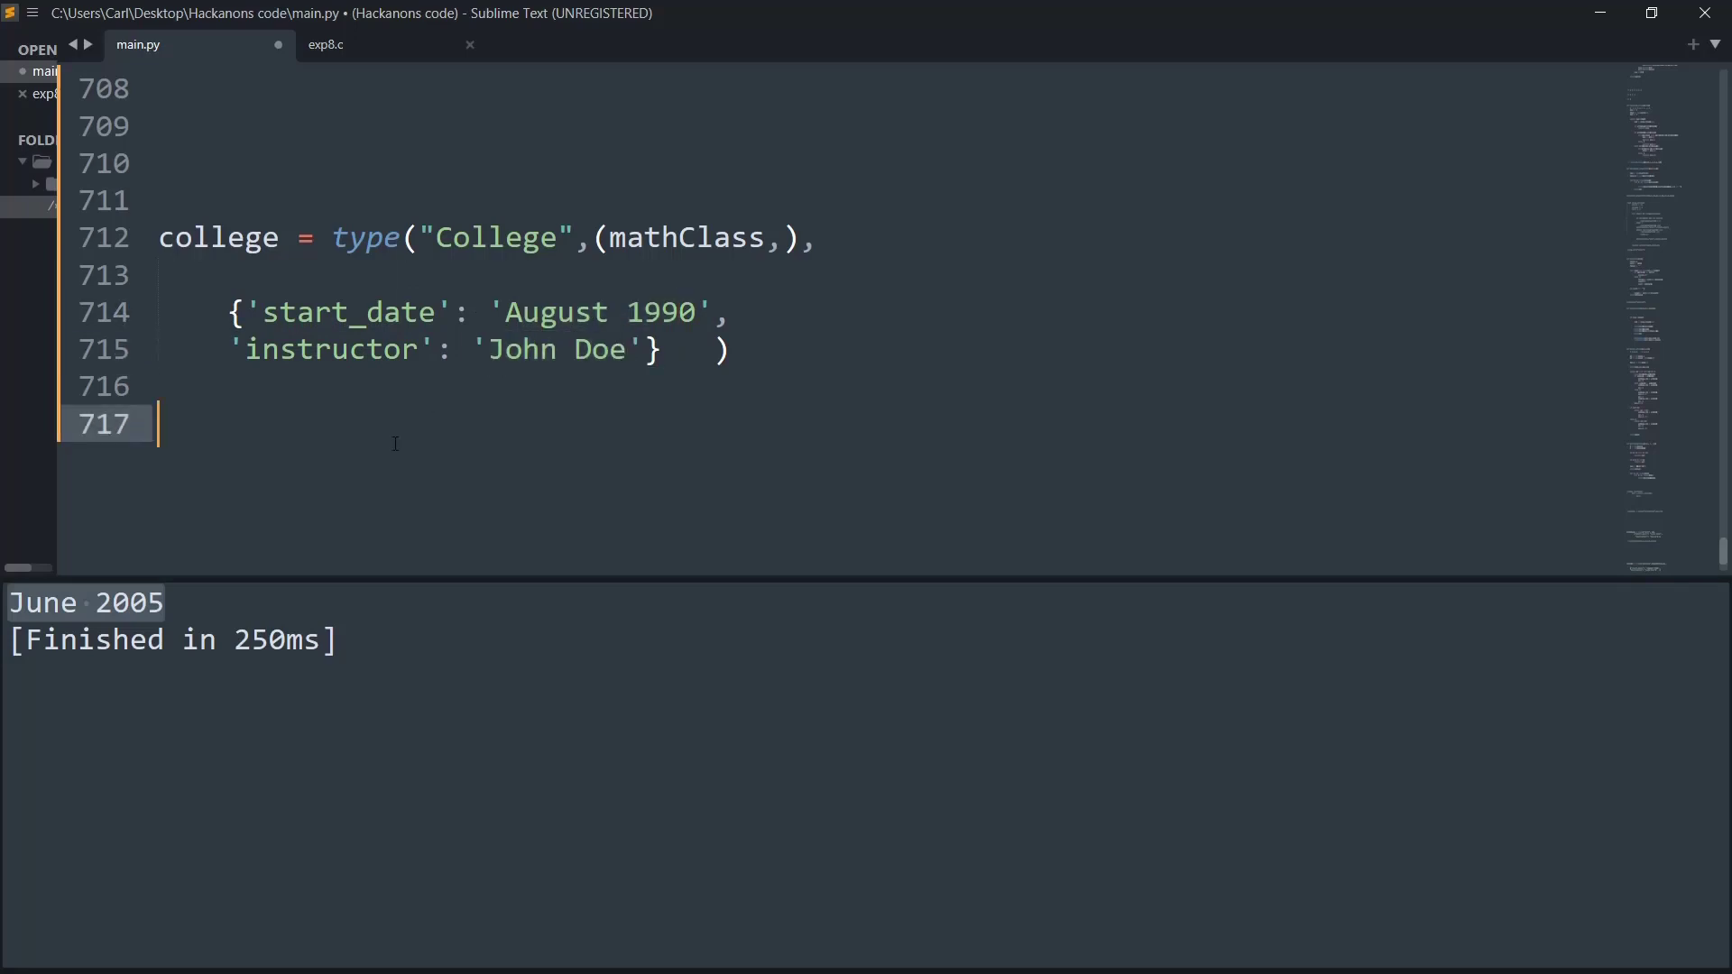
Step: Write print(college.start_date) so the script outputs August 1990
text(pri)
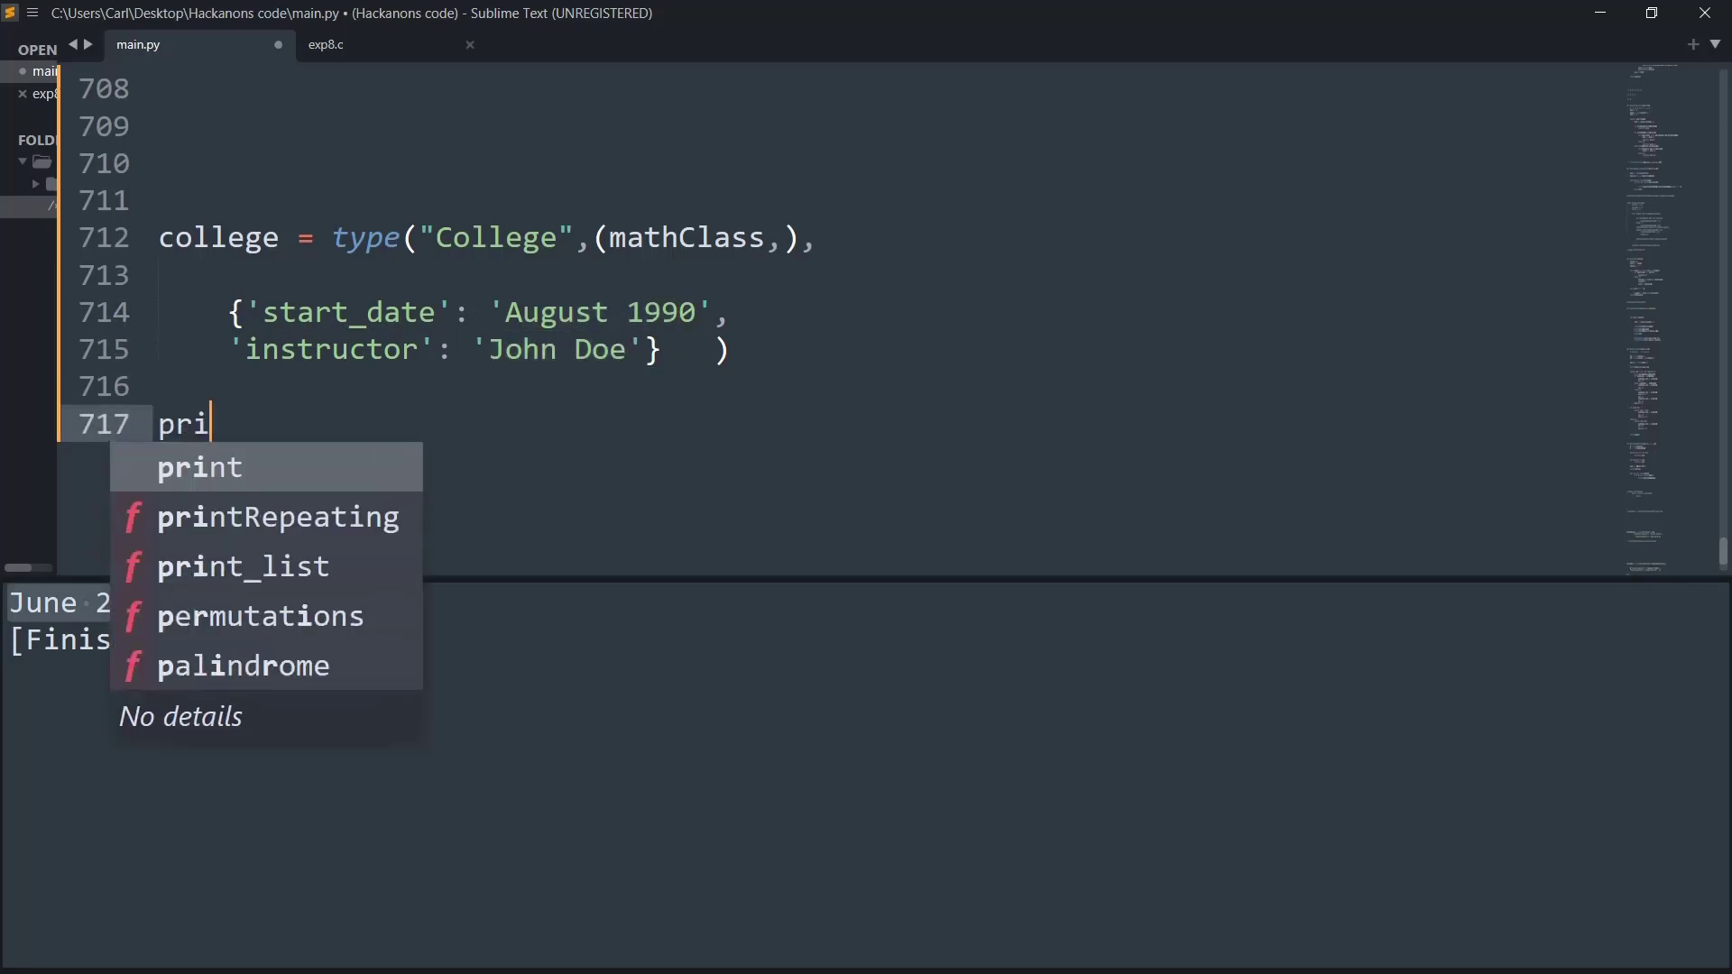
text(print(c)
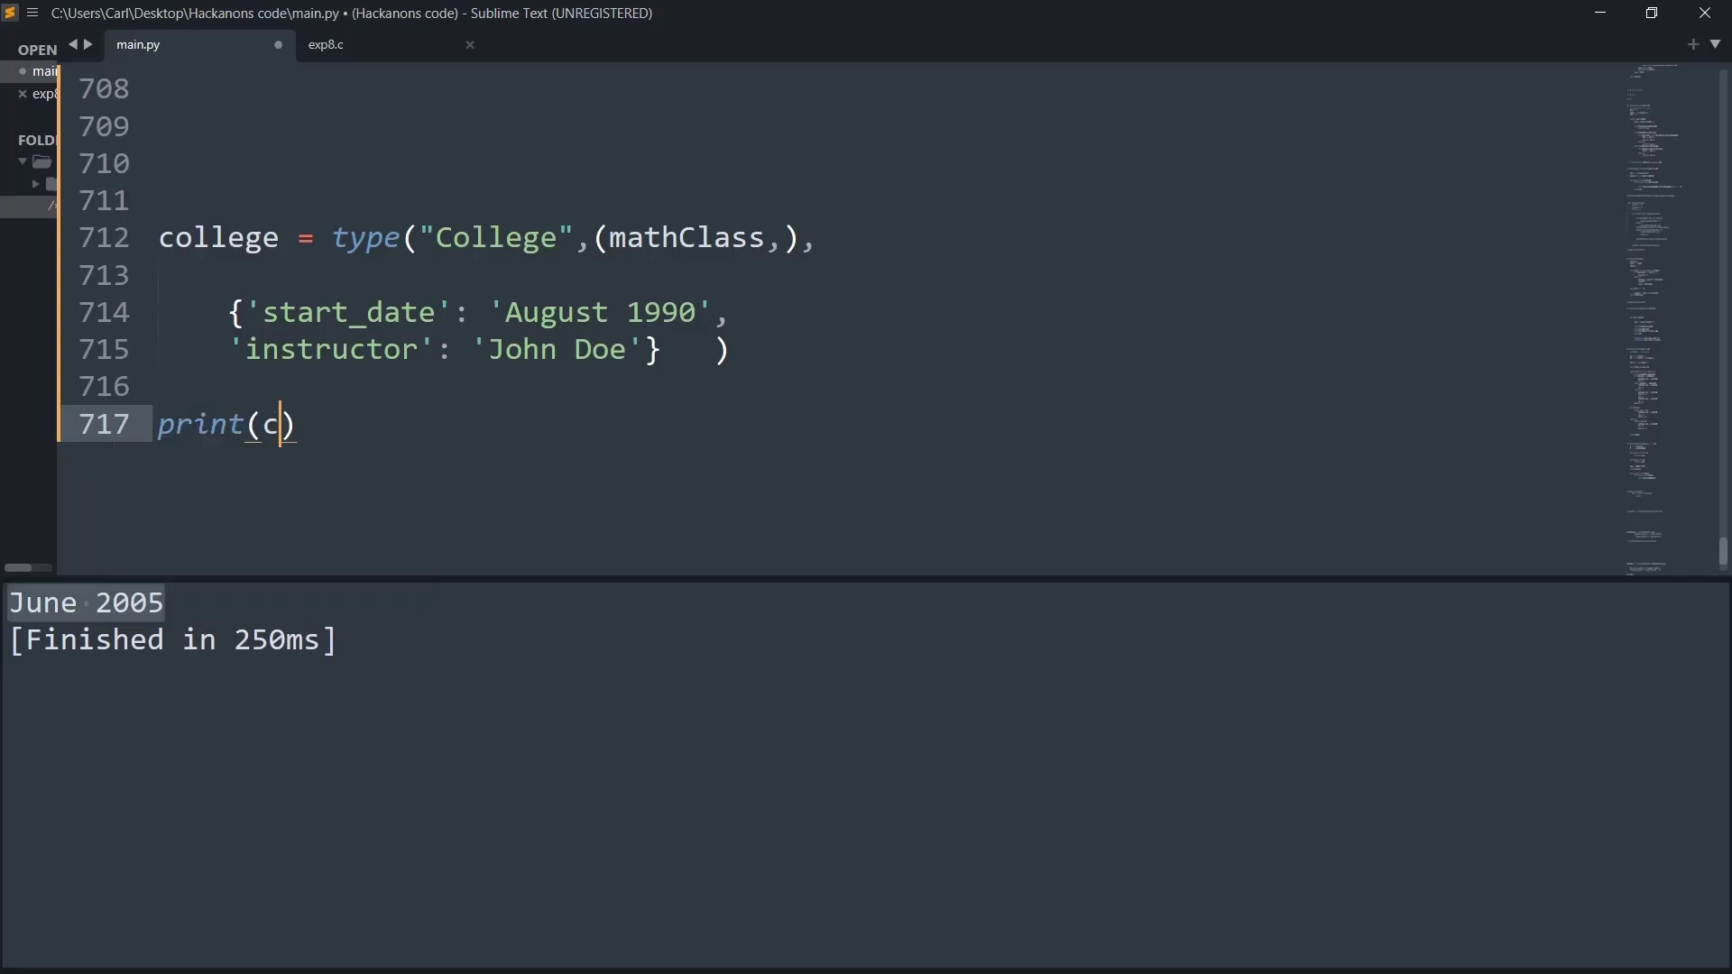
text(ollege)
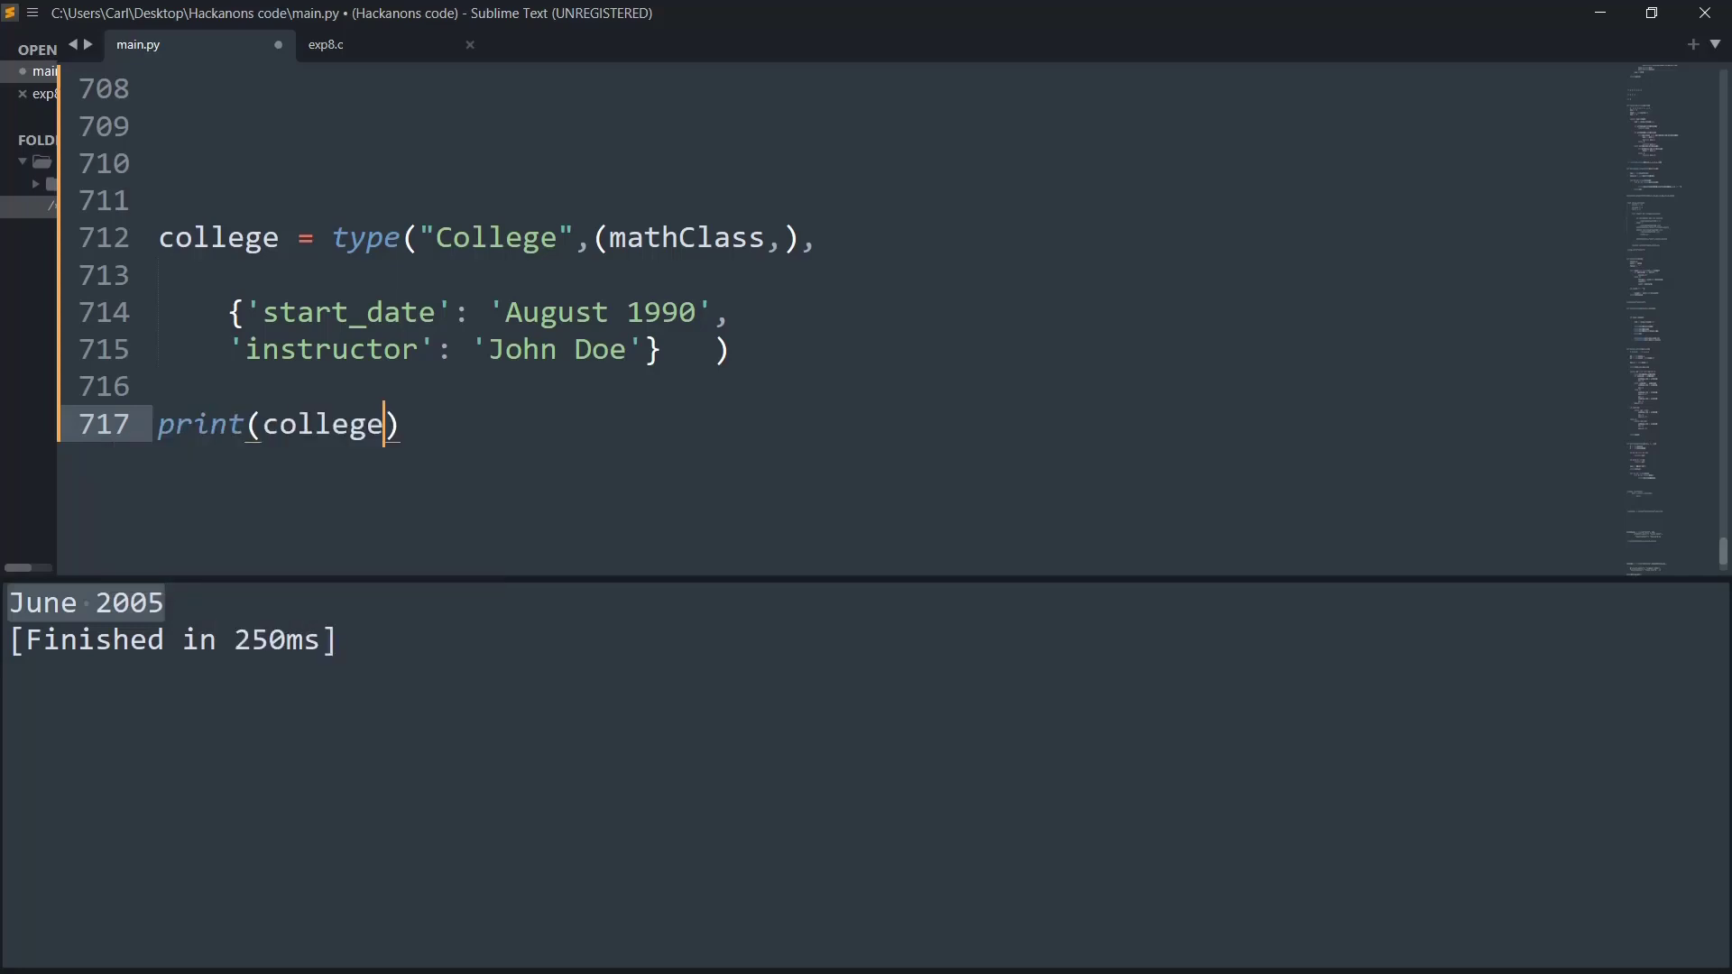
text(.start_dat)
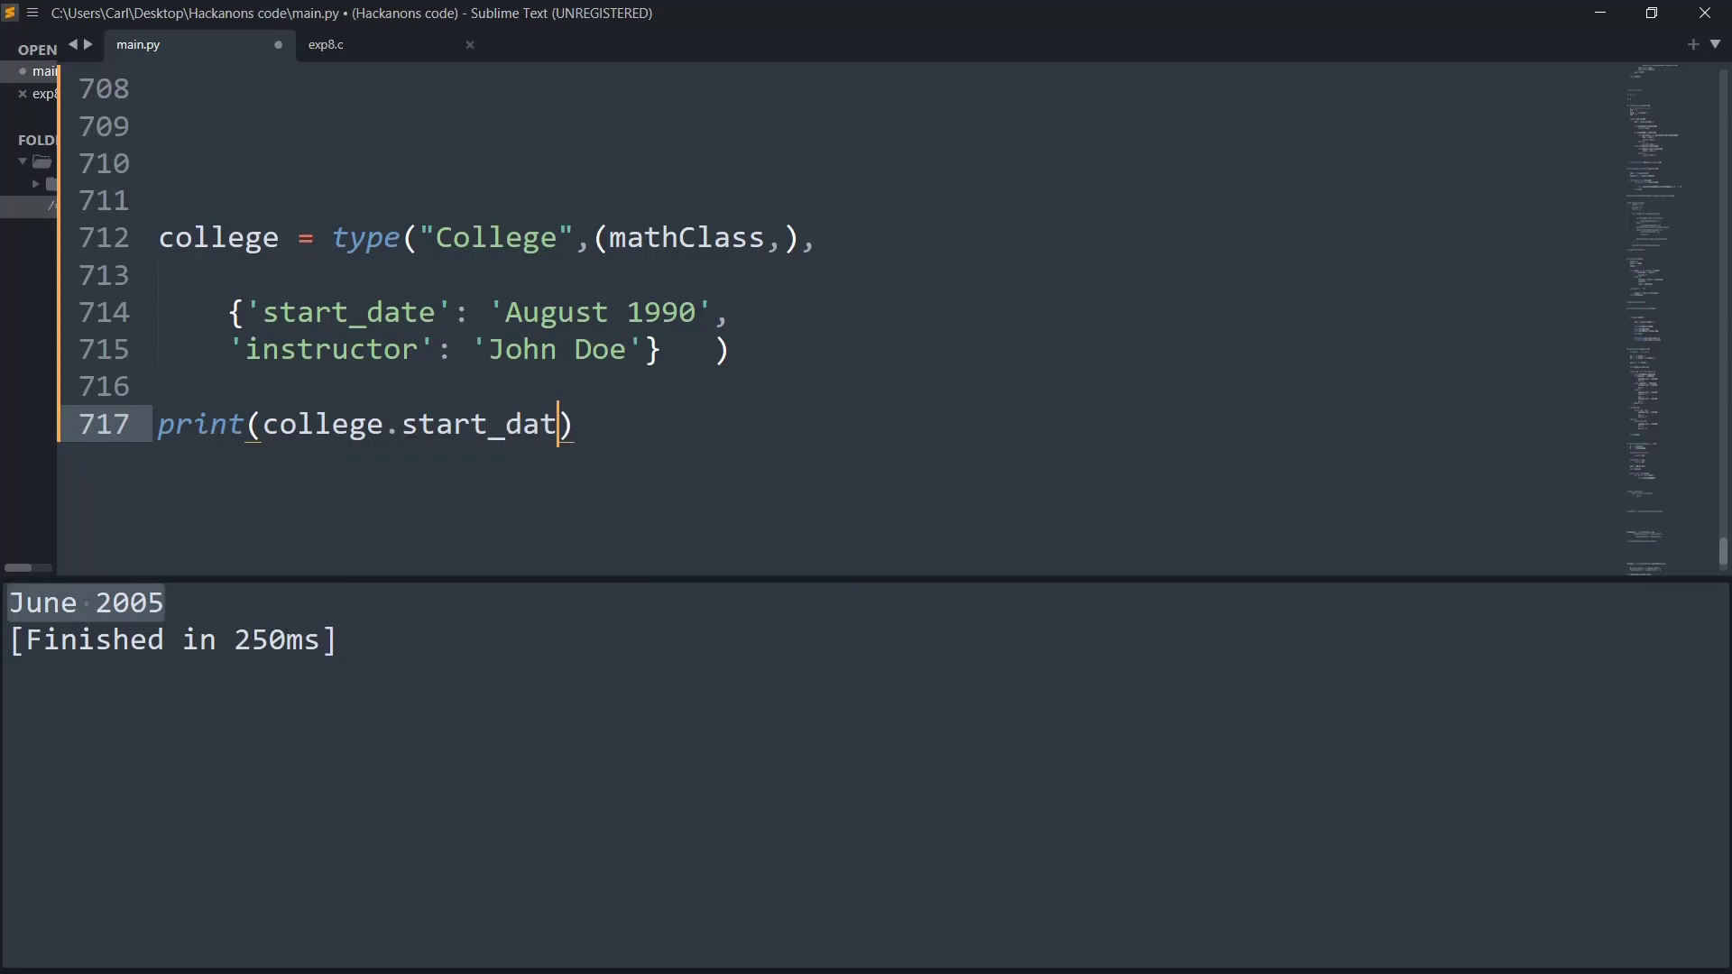
text(e)
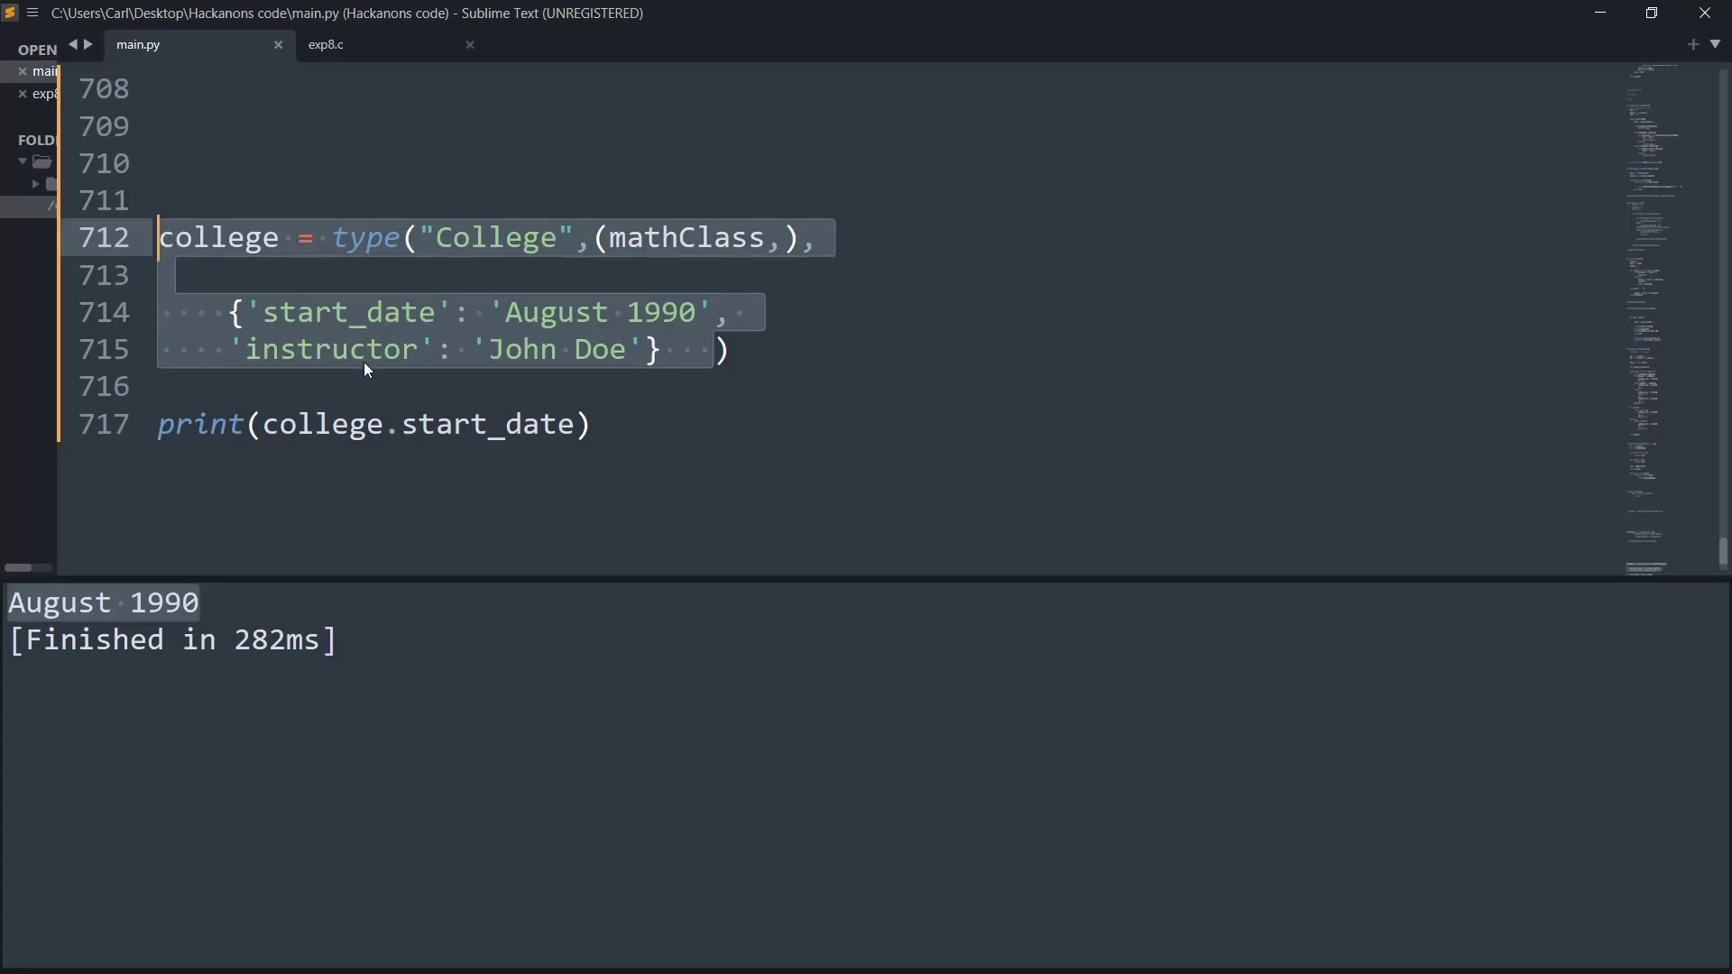
mouse_move(387, 423)
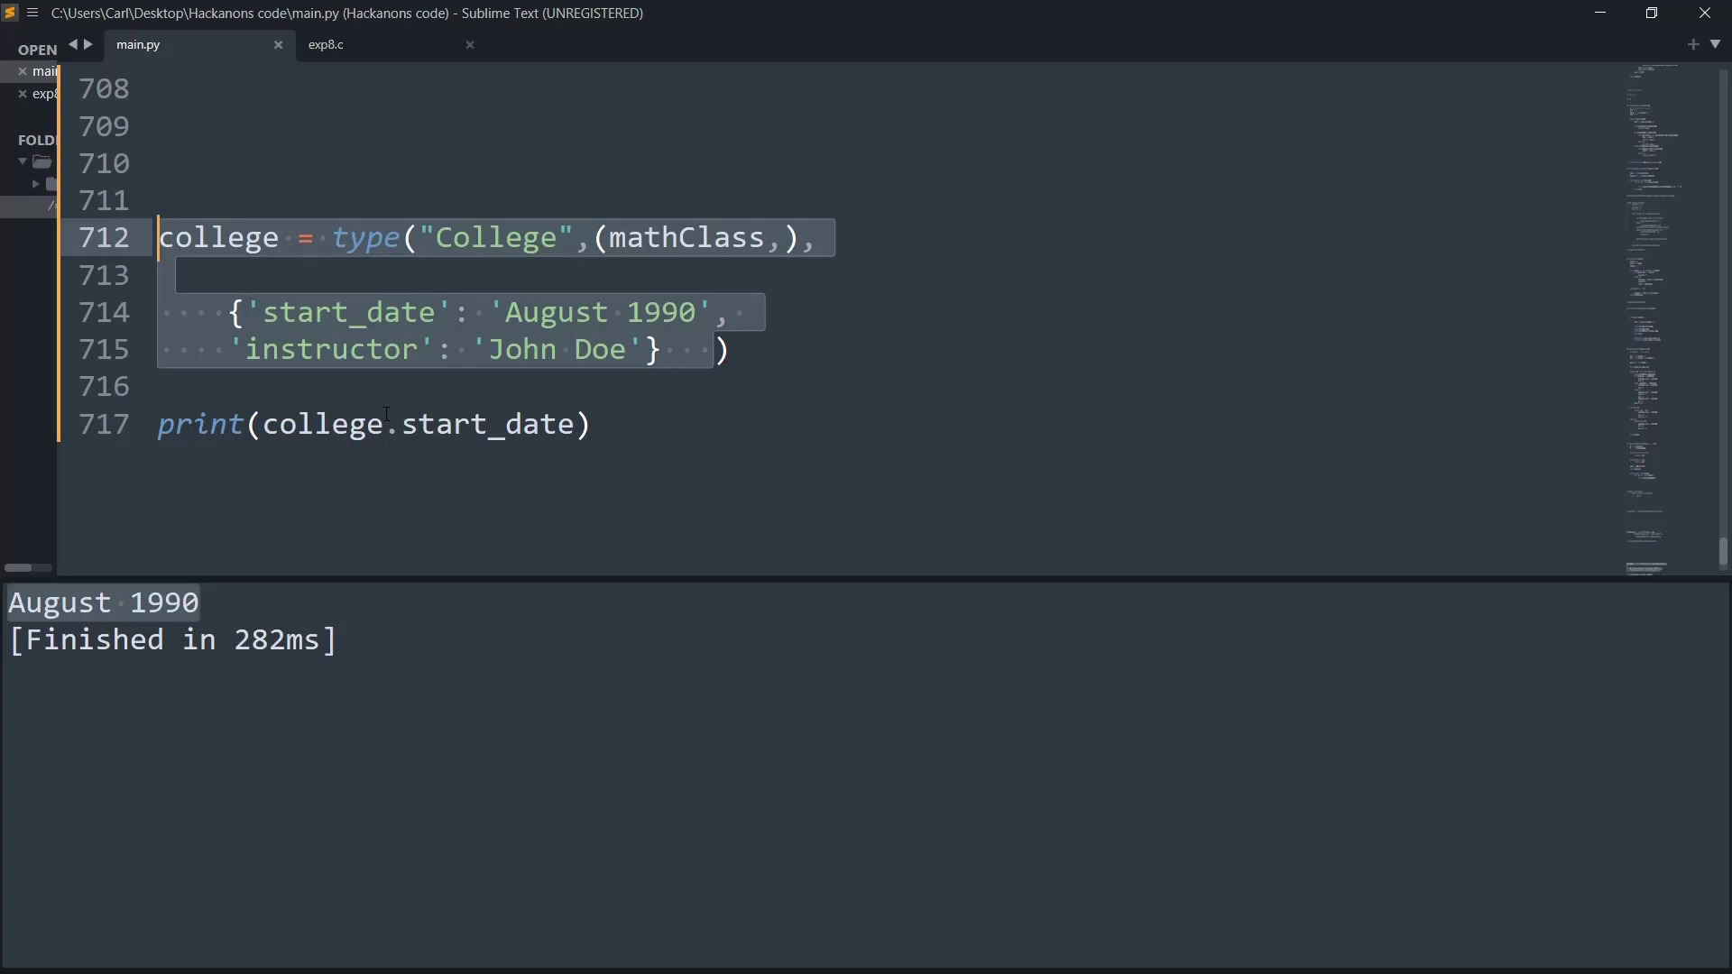
click(386, 424)
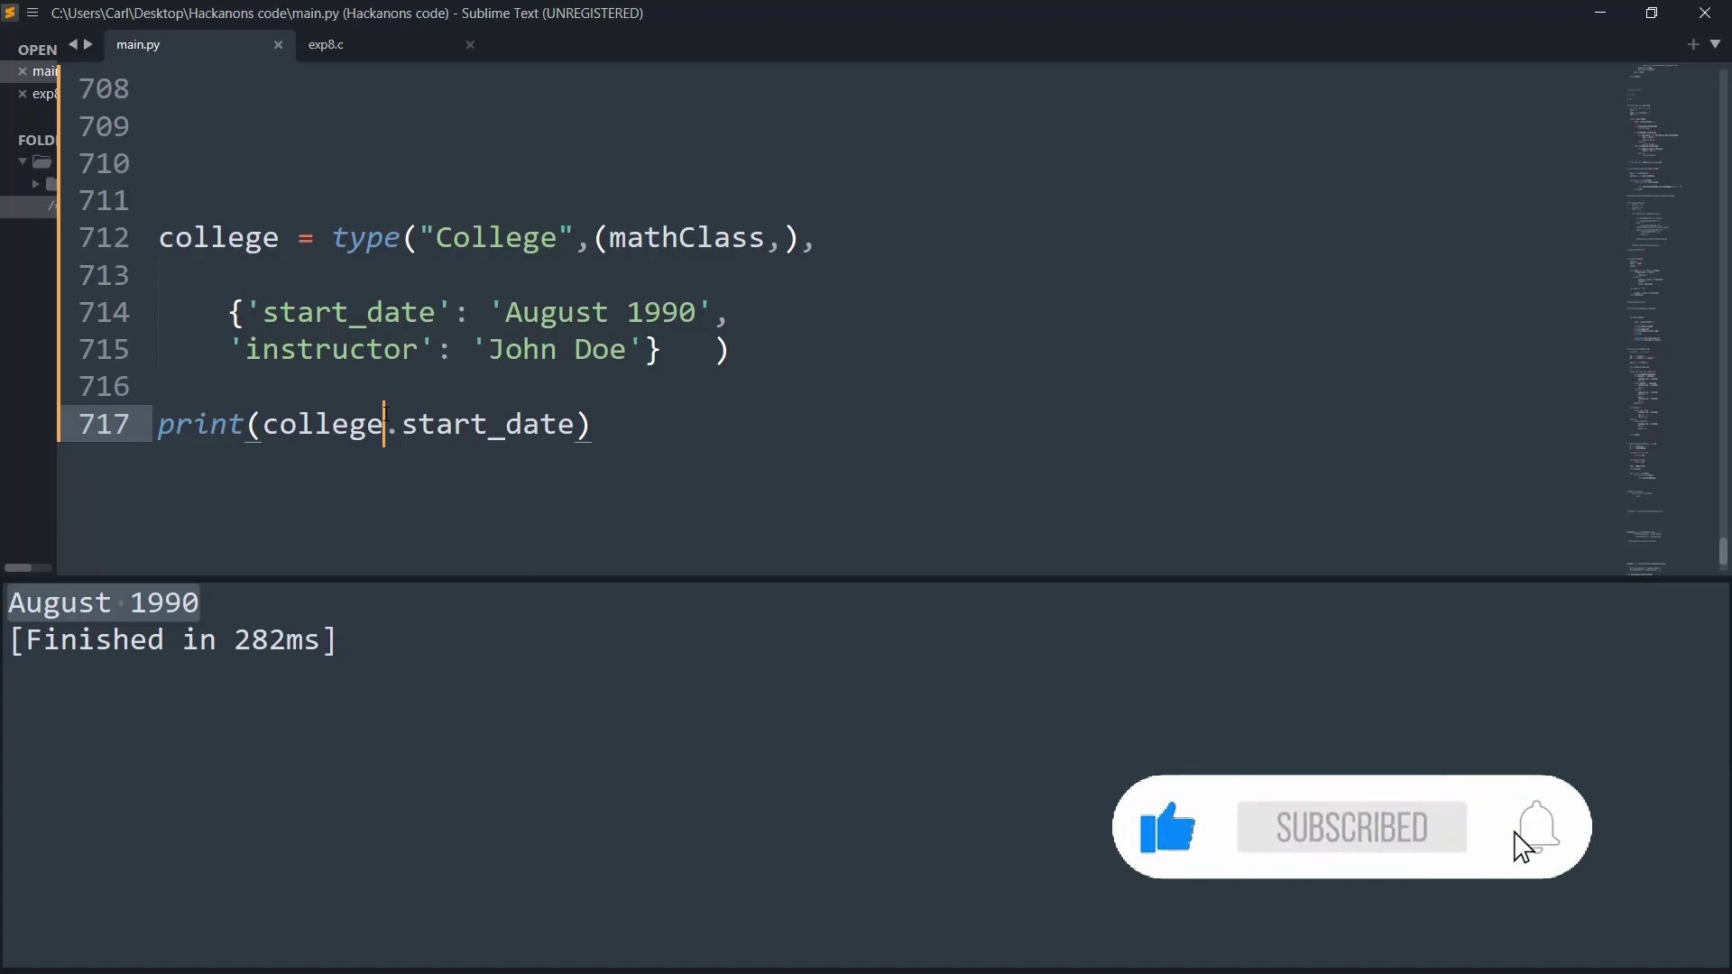
click(1536, 827)
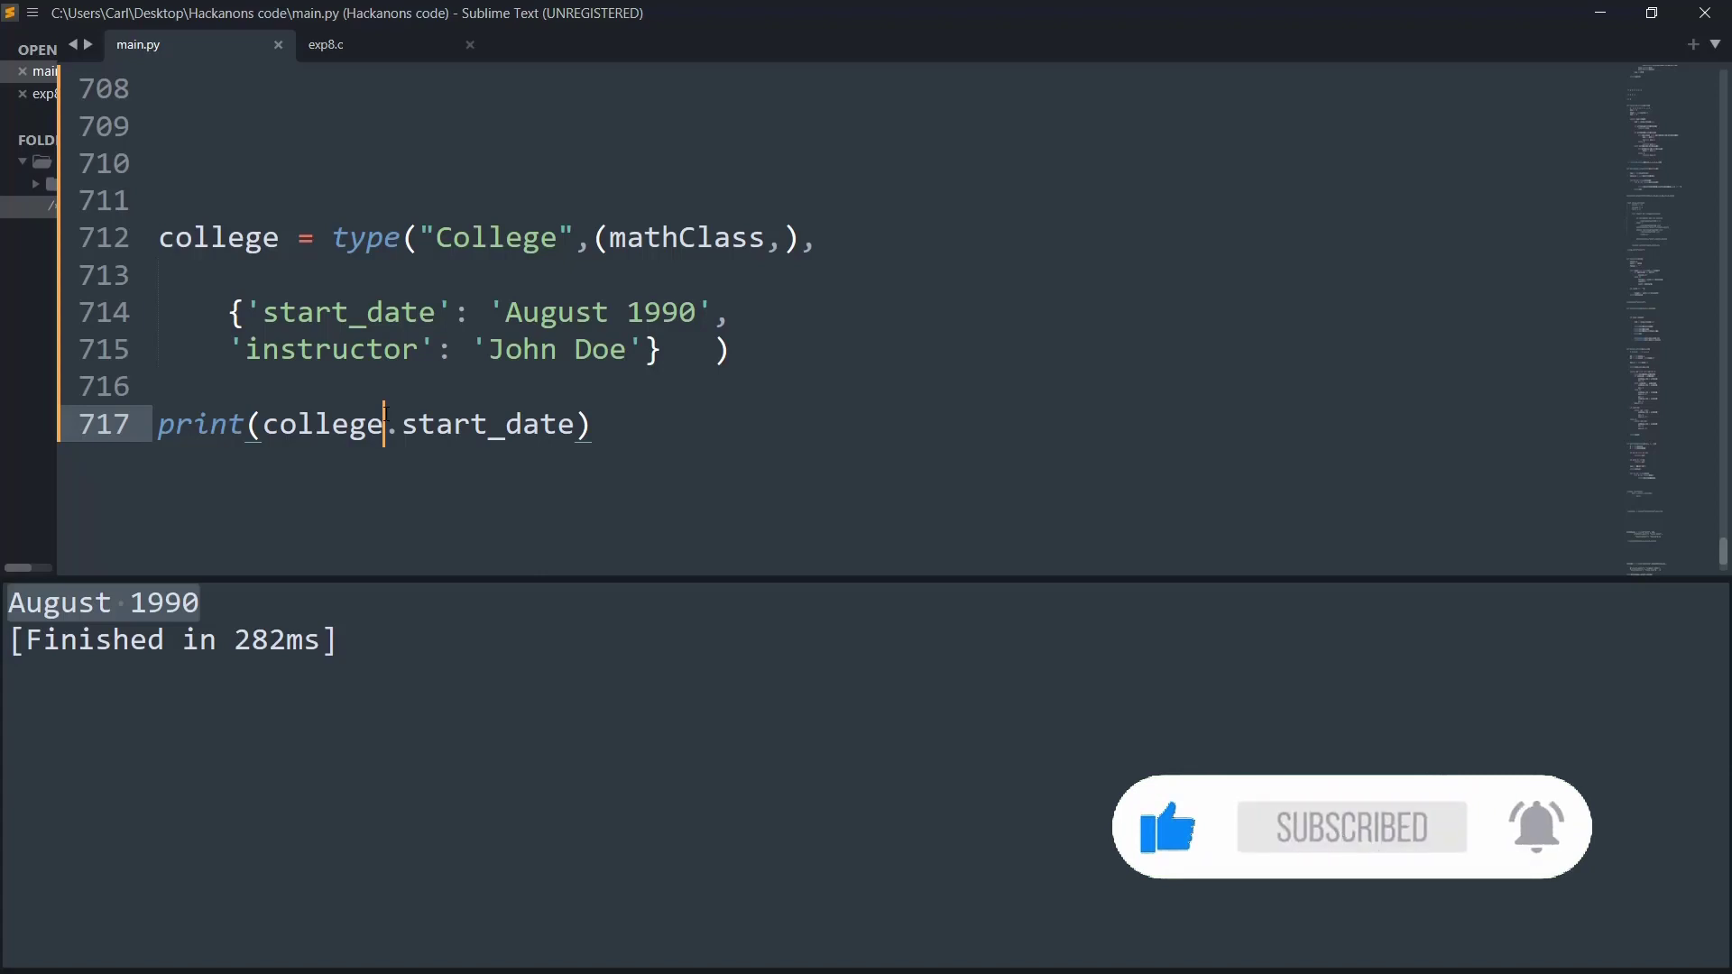